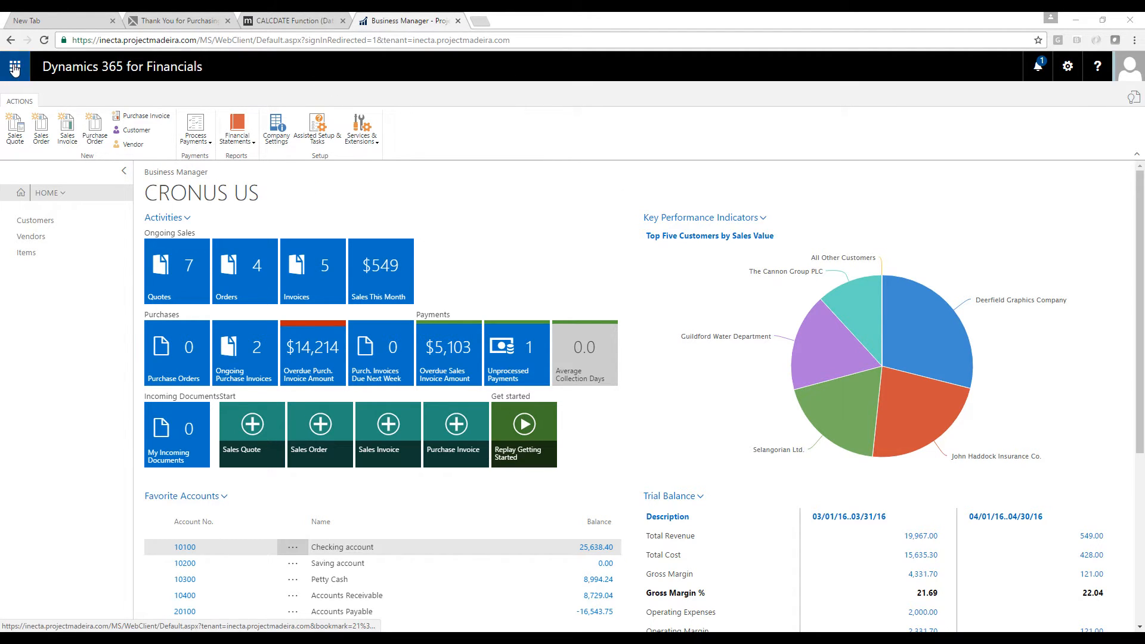
# Step: Return to the Financials home and search for 'comp' to reach the Companies list
pyautogui.click(15, 67)
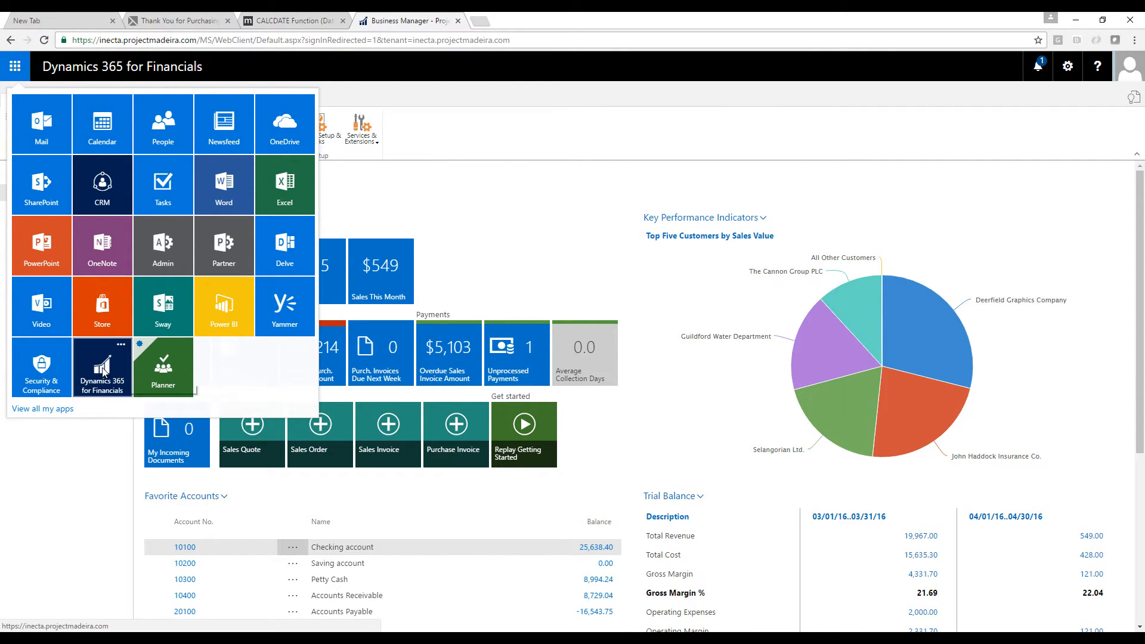
pyautogui.click(102, 368)
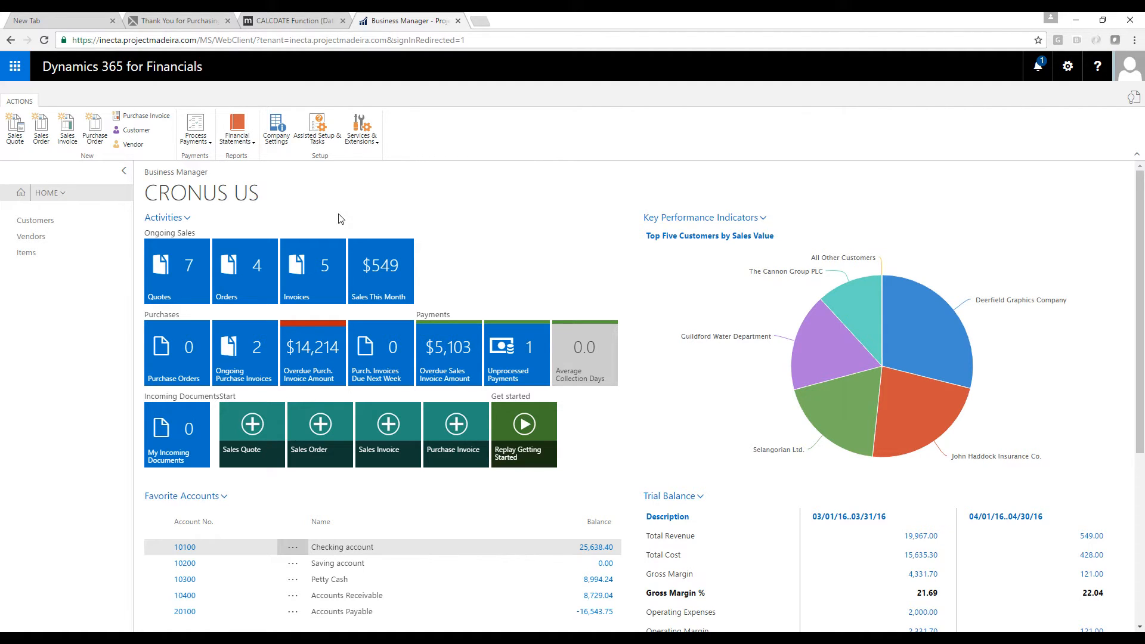
pyautogui.moveTo(350, 222)
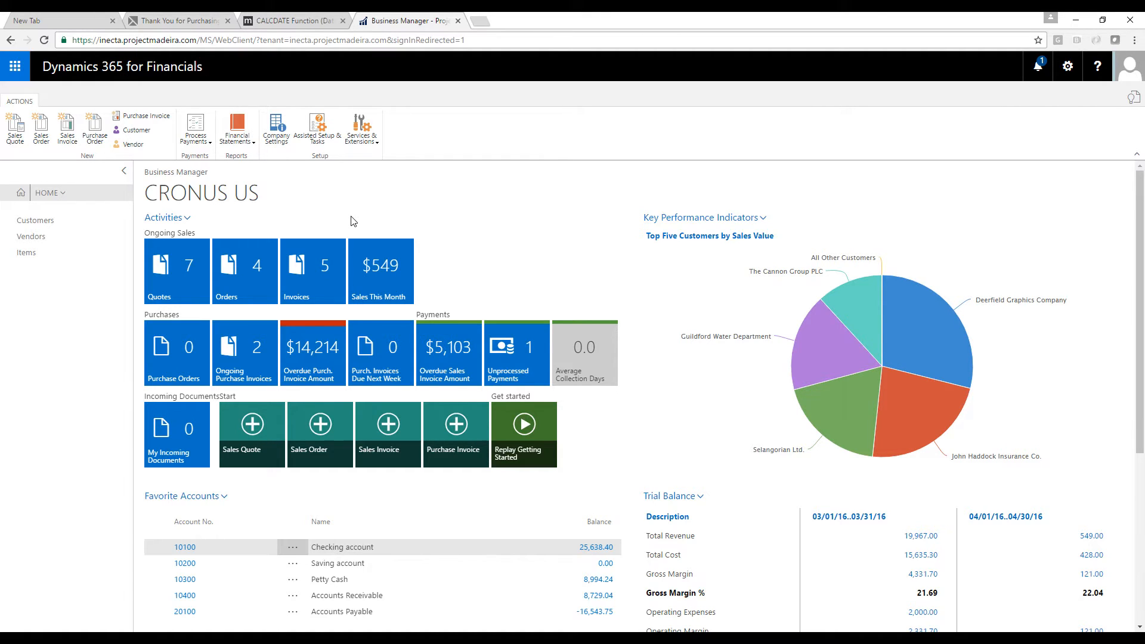
pyautogui.moveTo(347, 217)
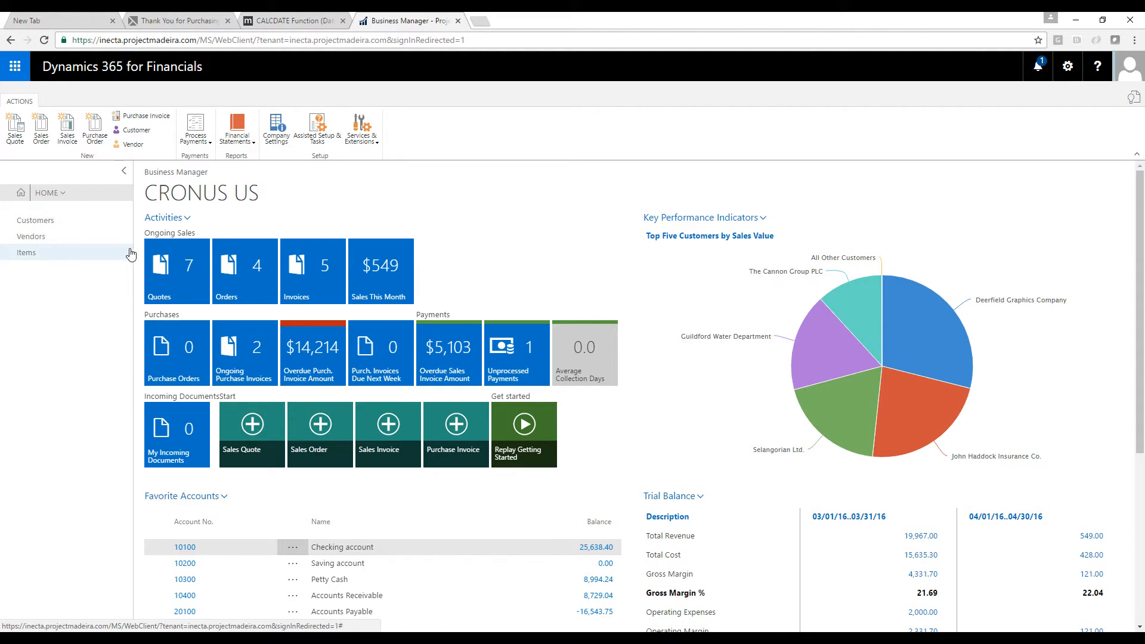
pyautogui.moveTo(34, 220)
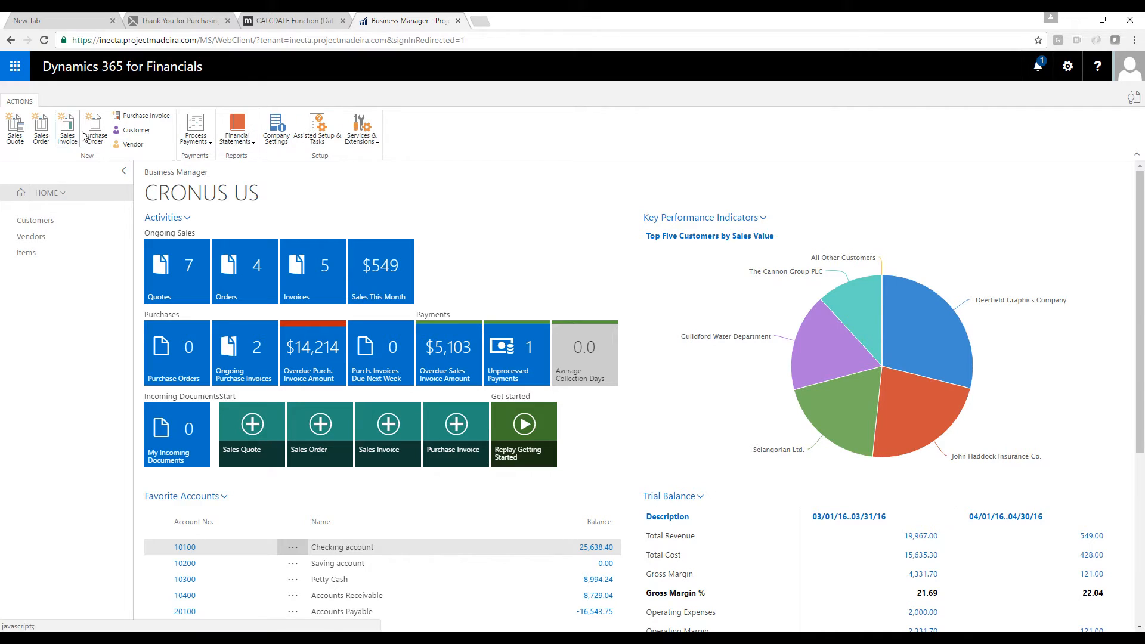
pyautogui.moveTo(364, 222)
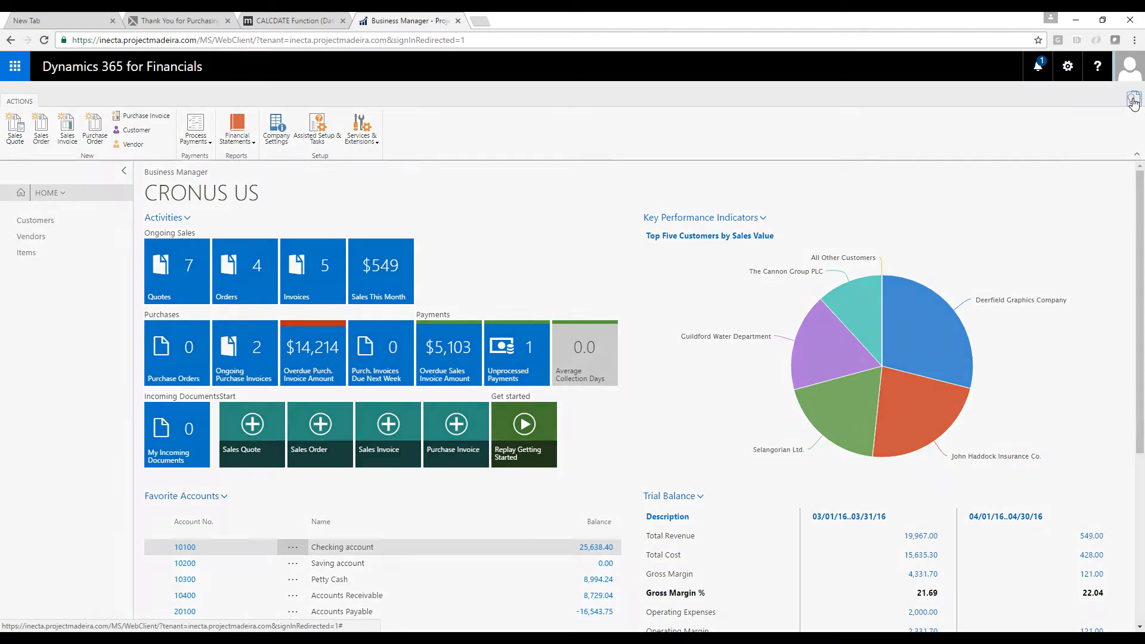
pyautogui.click(1133, 99)
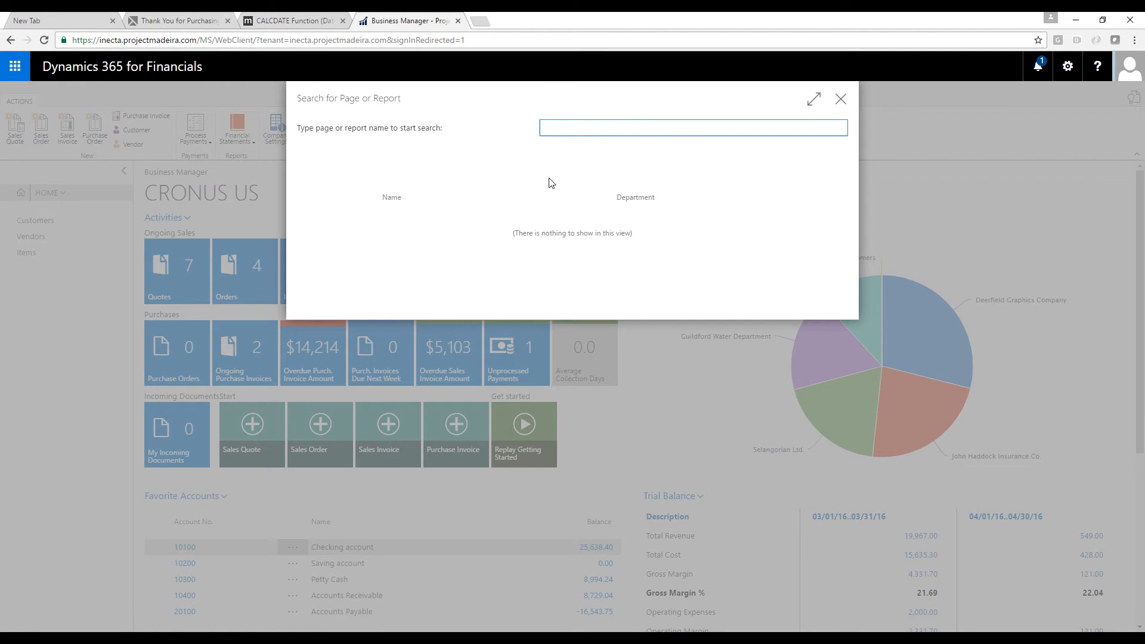
pyautogui.write('companies')
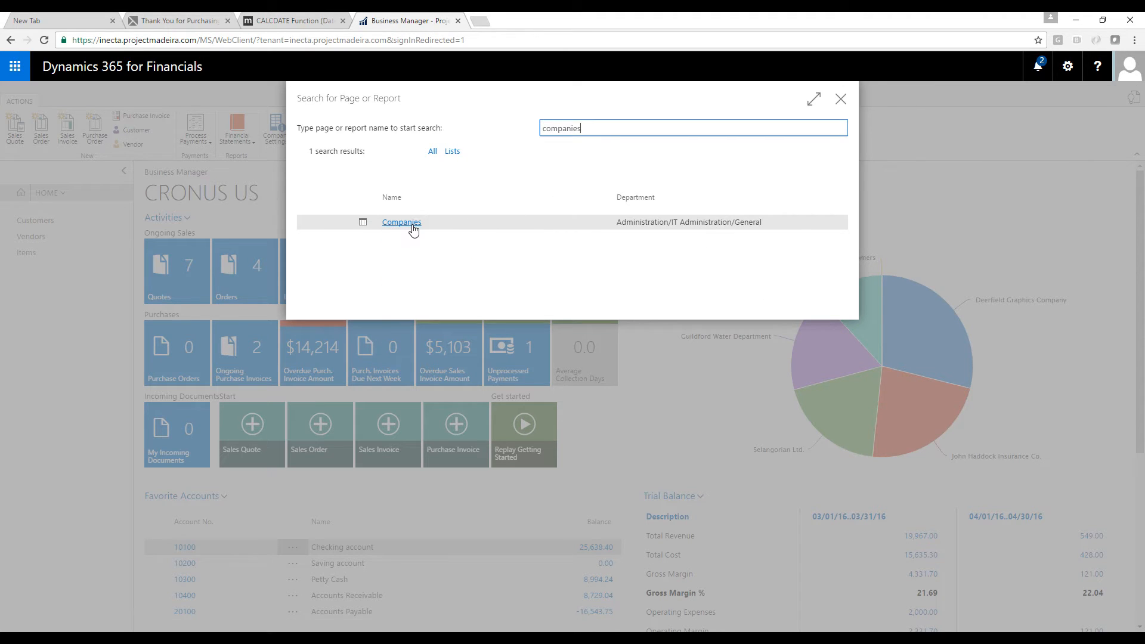
pyautogui.click(401, 221)
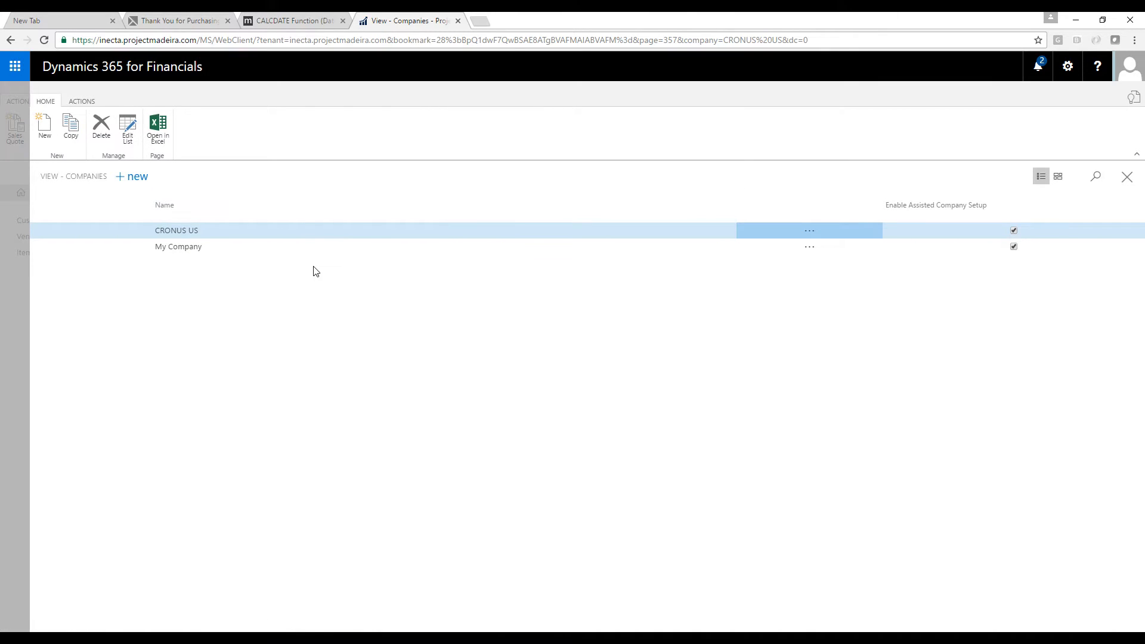
pyautogui.moveTo(132, 176)
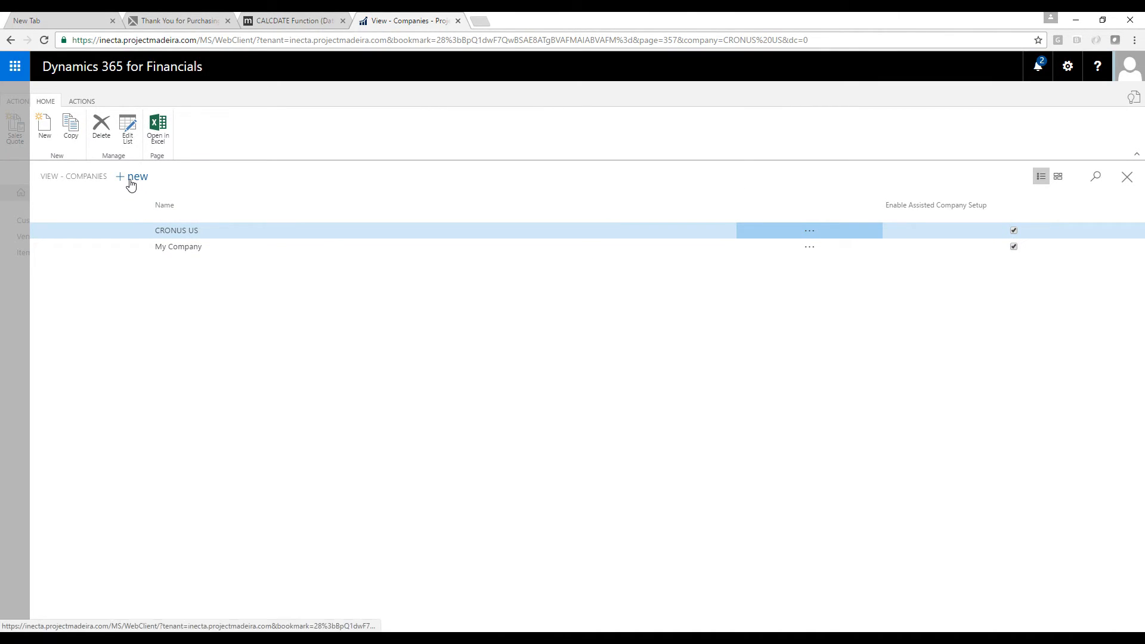
# Step: Add a company named Coffee Mug International with Enable Assisted Company Setup ticked and save the row
pyautogui.click(136, 176)
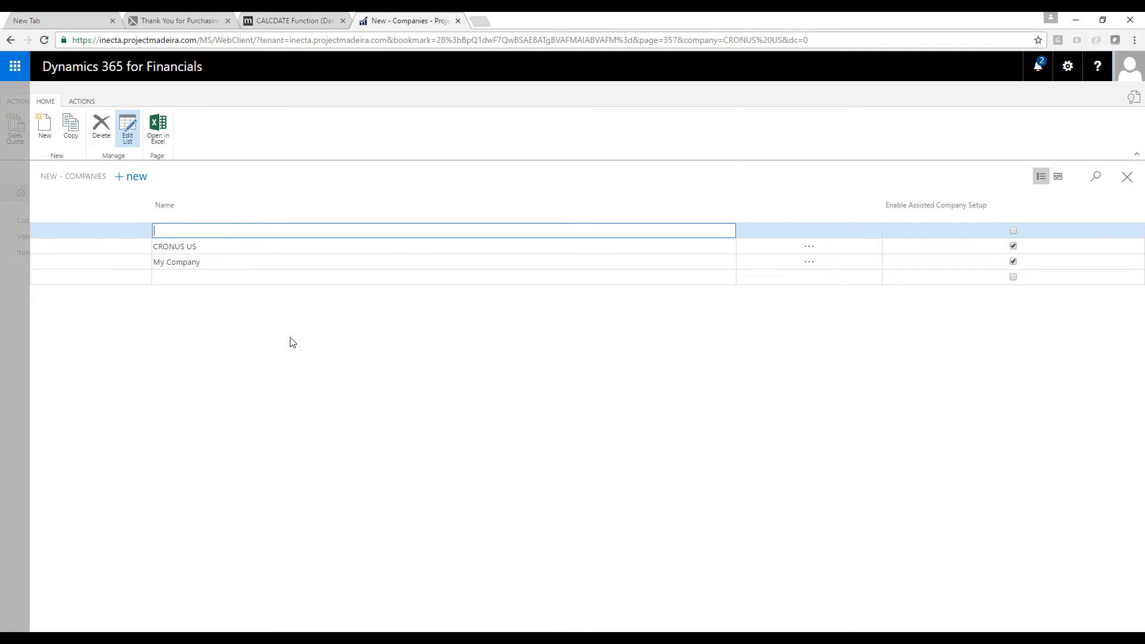
pyautogui.write('Coffee')
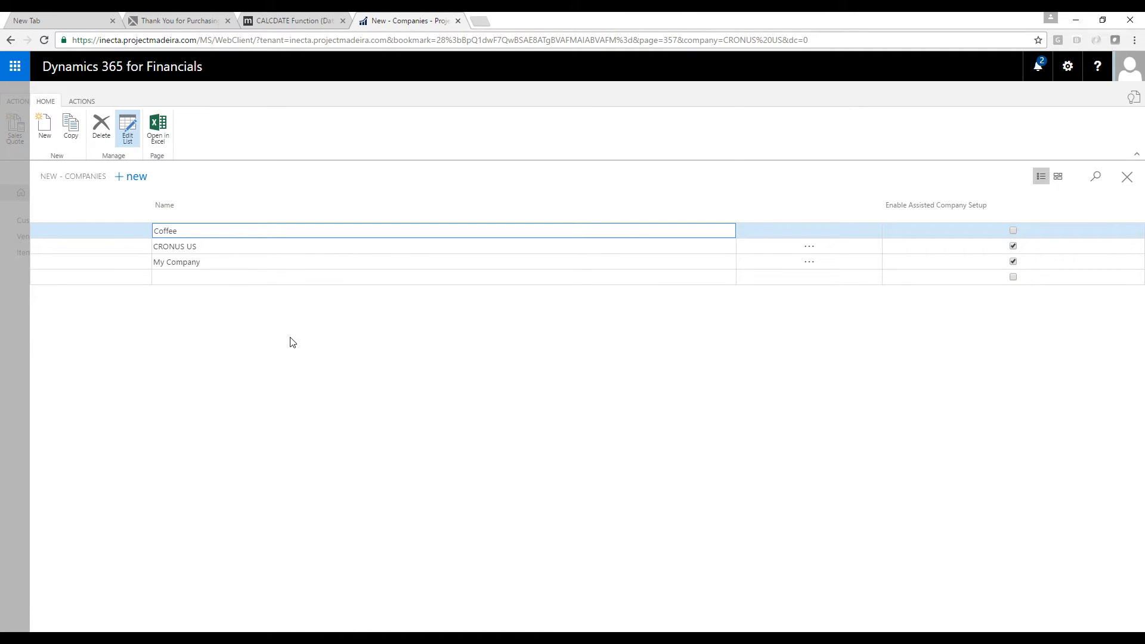
pyautogui.write('Mug International')
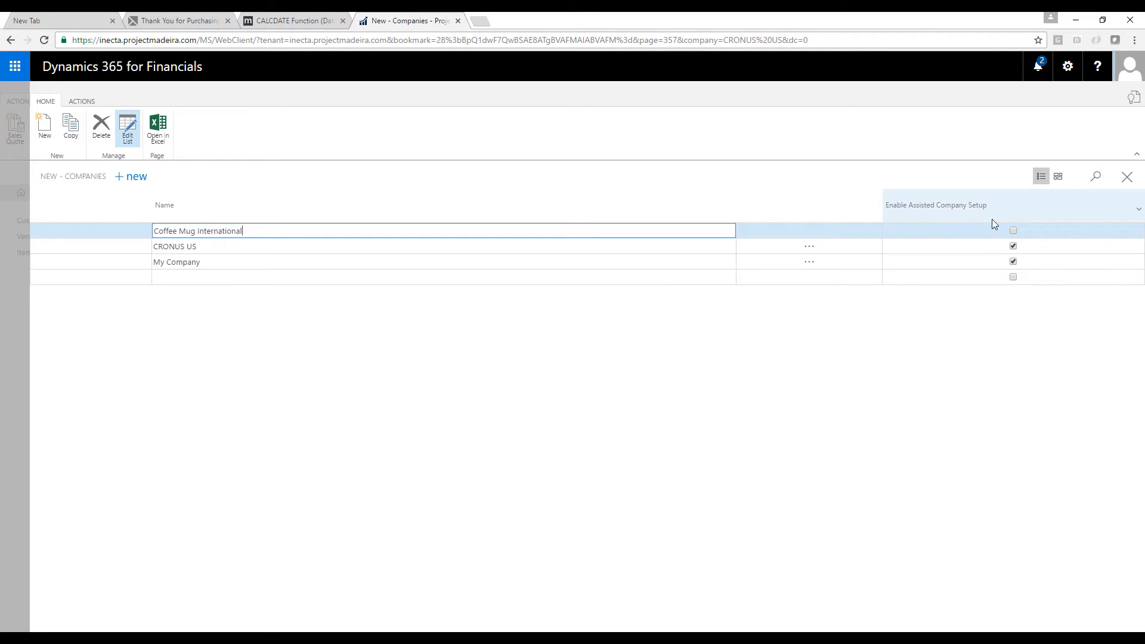
pyautogui.click(1012, 230)
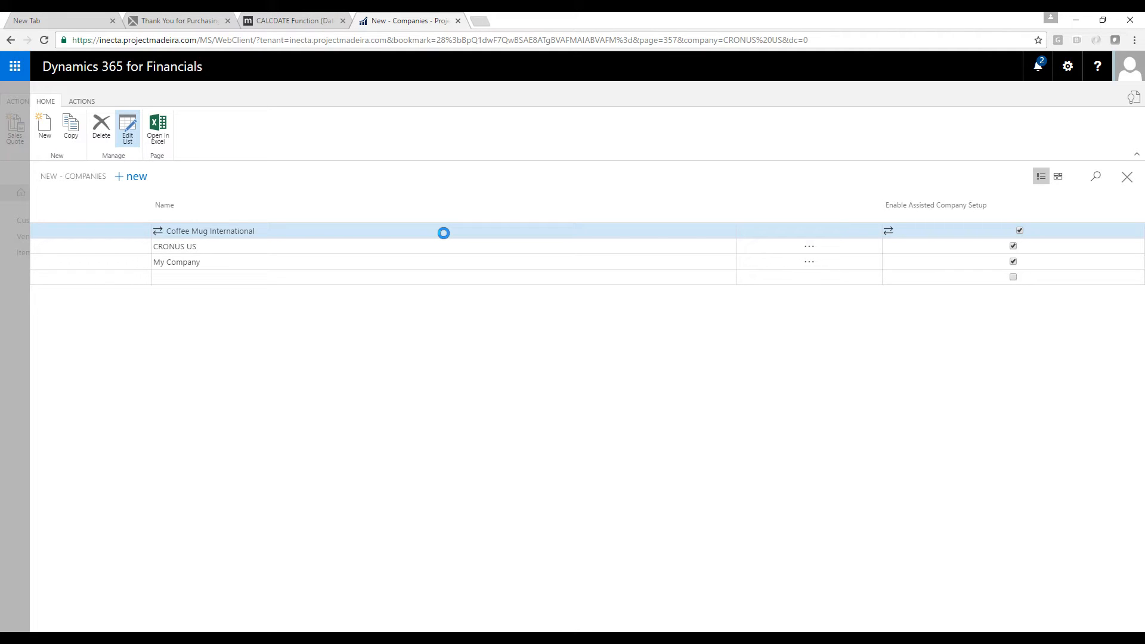
pyautogui.click(176, 261)
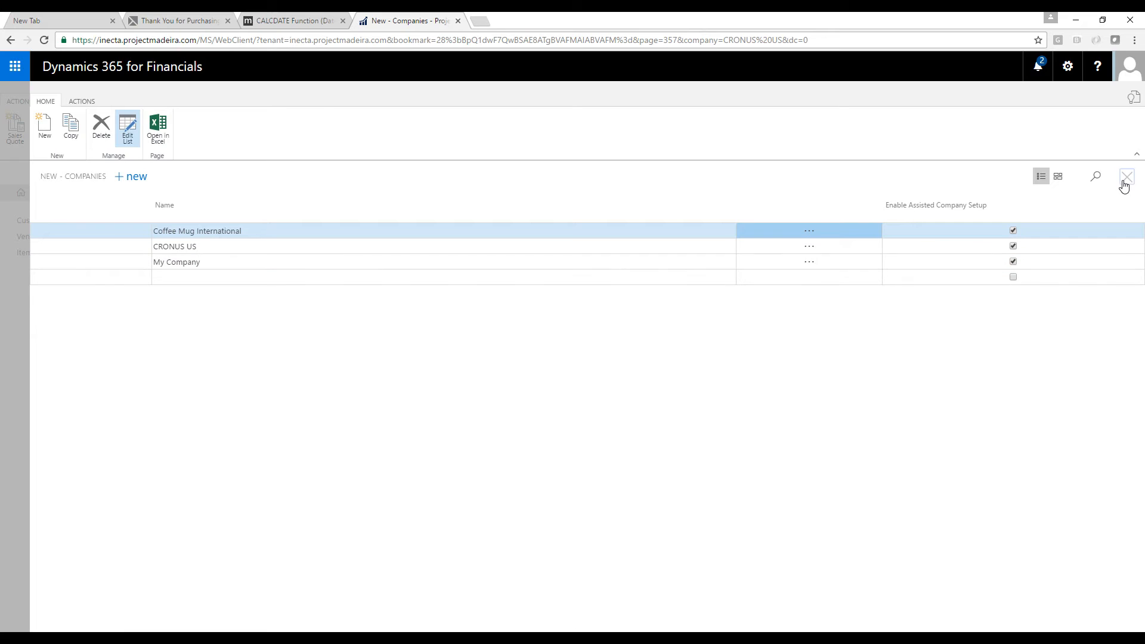
# Step: Leave the Companies list and go to My Settings
pyautogui.click(1125, 176)
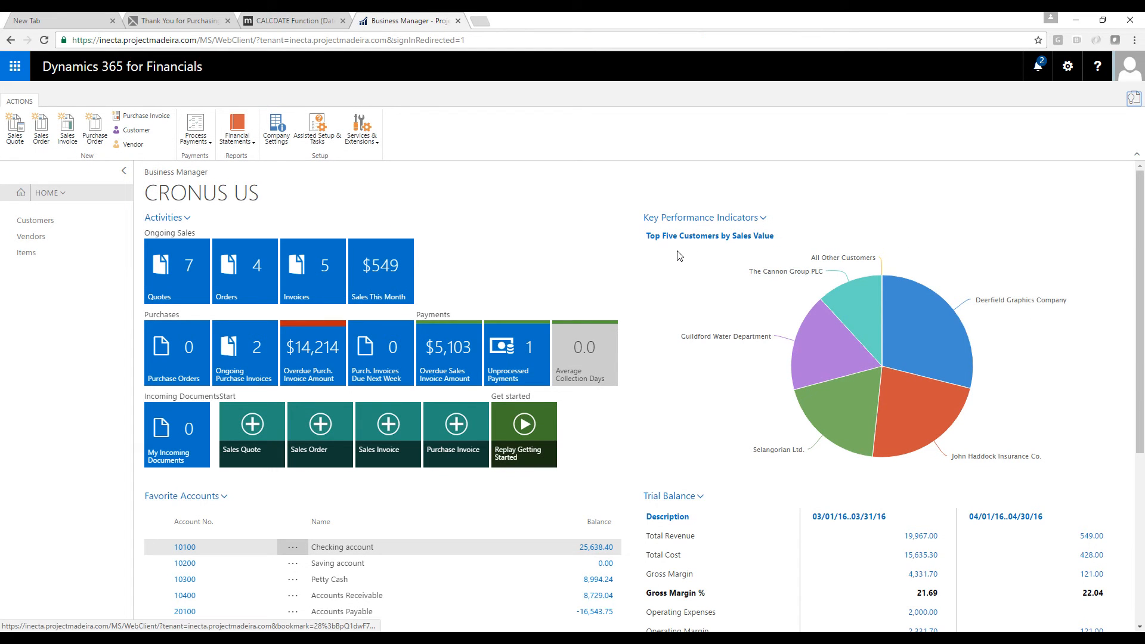
pyautogui.click(1066, 67)
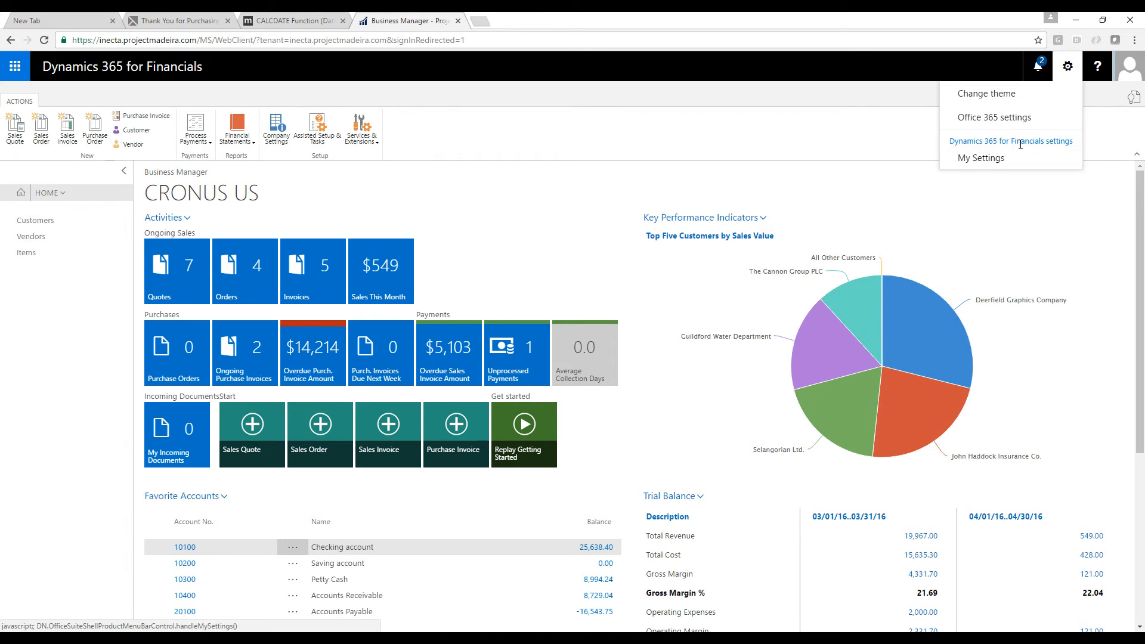
pyautogui.click(980, 157)
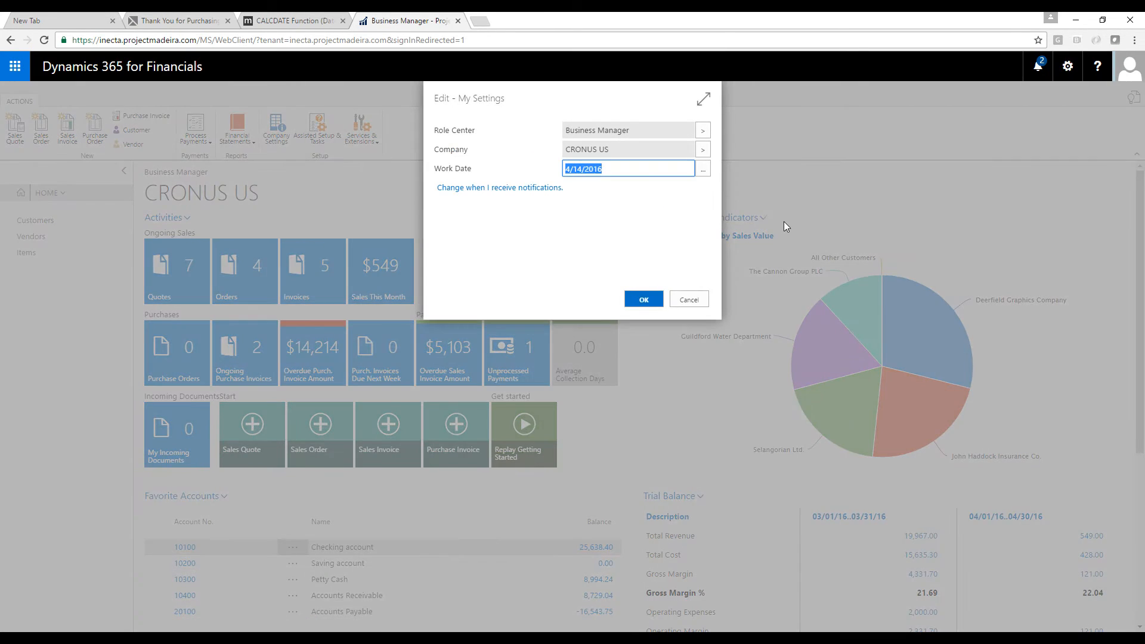
pyautogui.moveTo(643, 128)
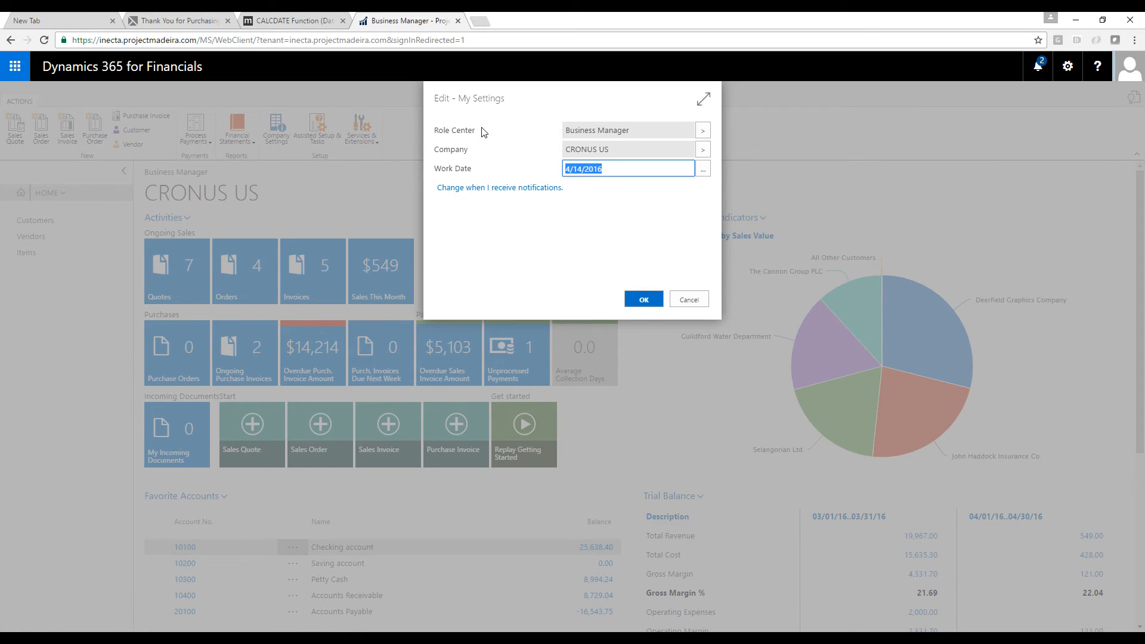
pyautogui.moveTo(643, 139)
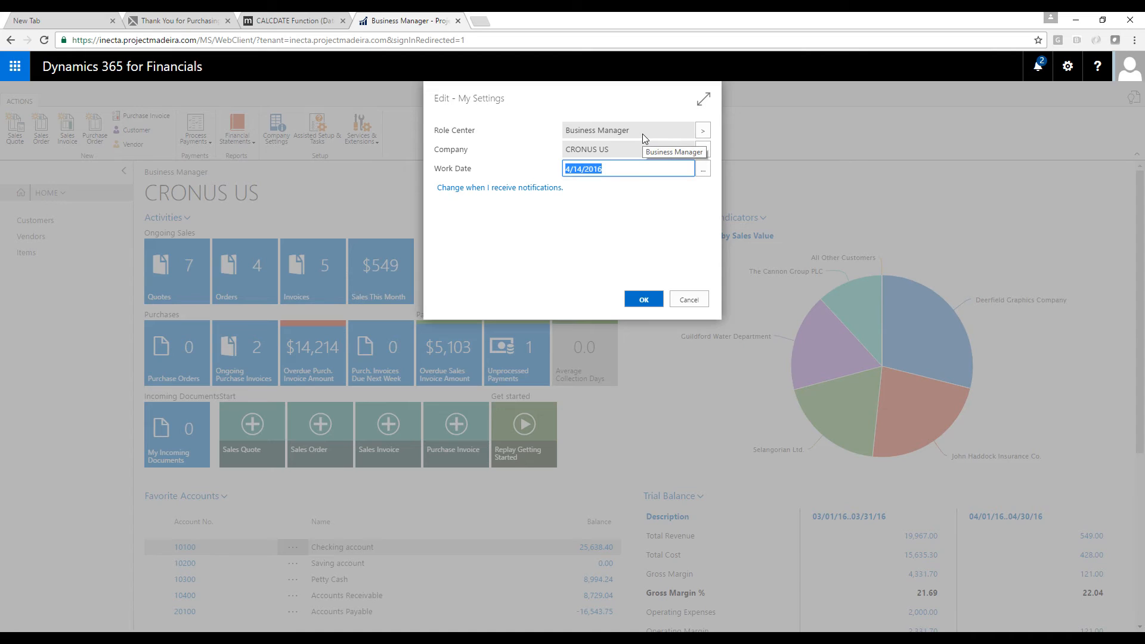
pyautogui.moveTo(659, 148)
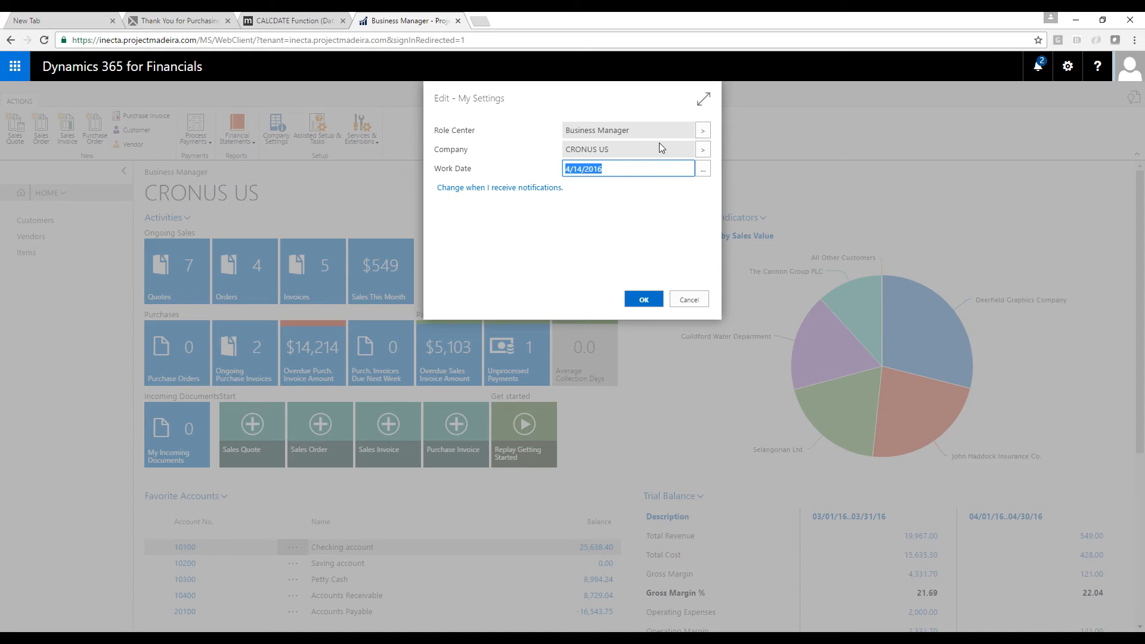
pyautogui.moveTo(512, 171)
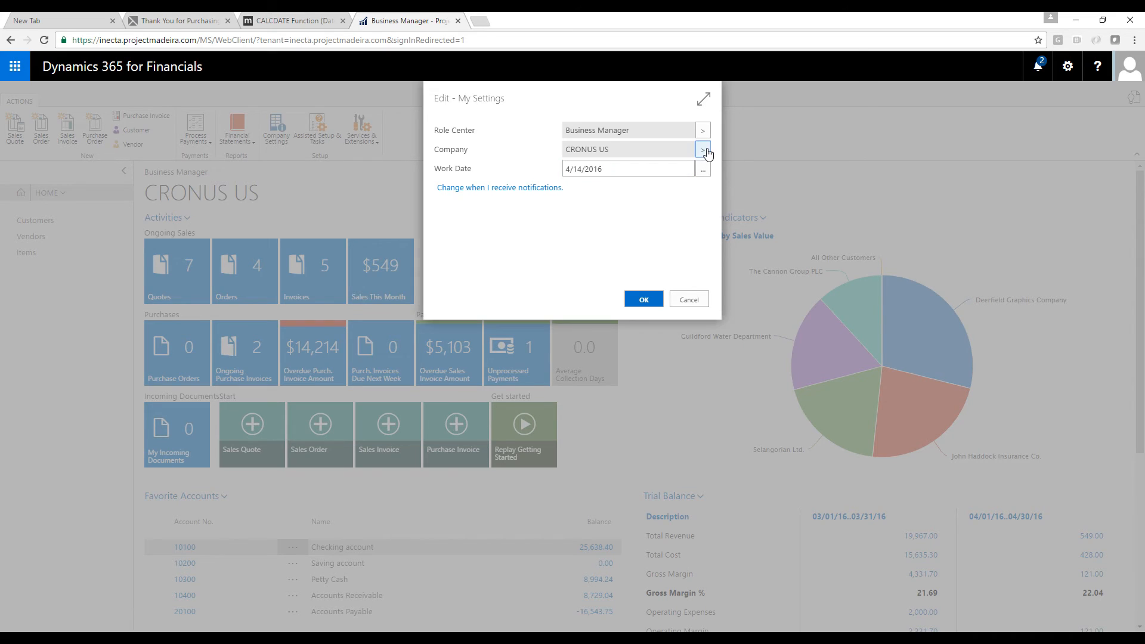
# Step: Make Coffee Mug International the company in My Settings and accept the sign-out notice
pyautogui.click(701, 149)
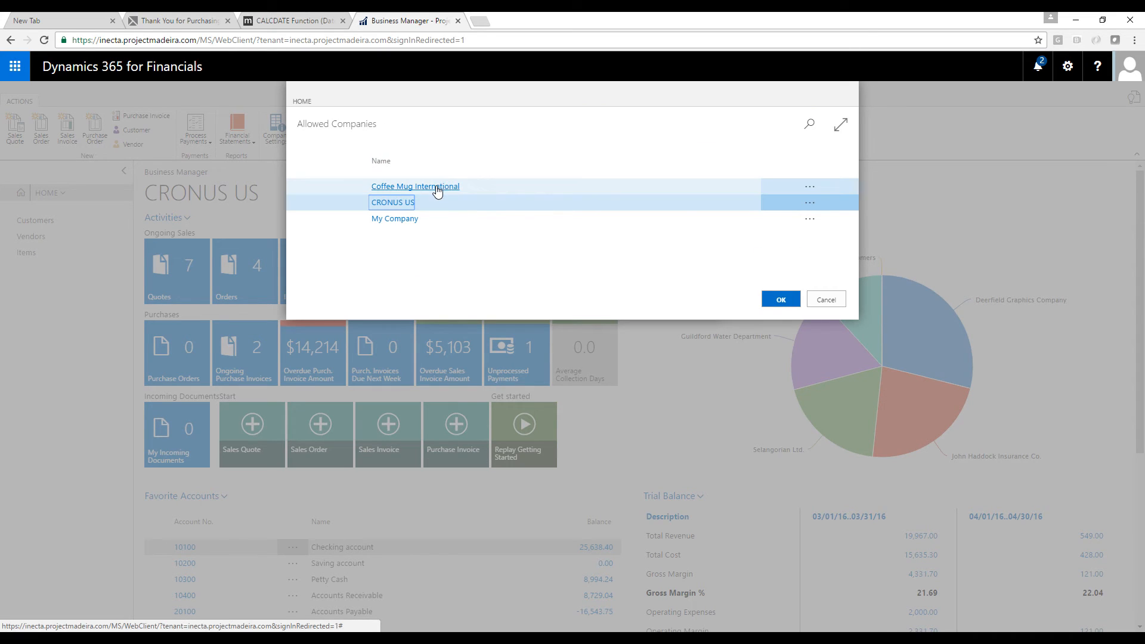
pyautogui.click(779, 299)
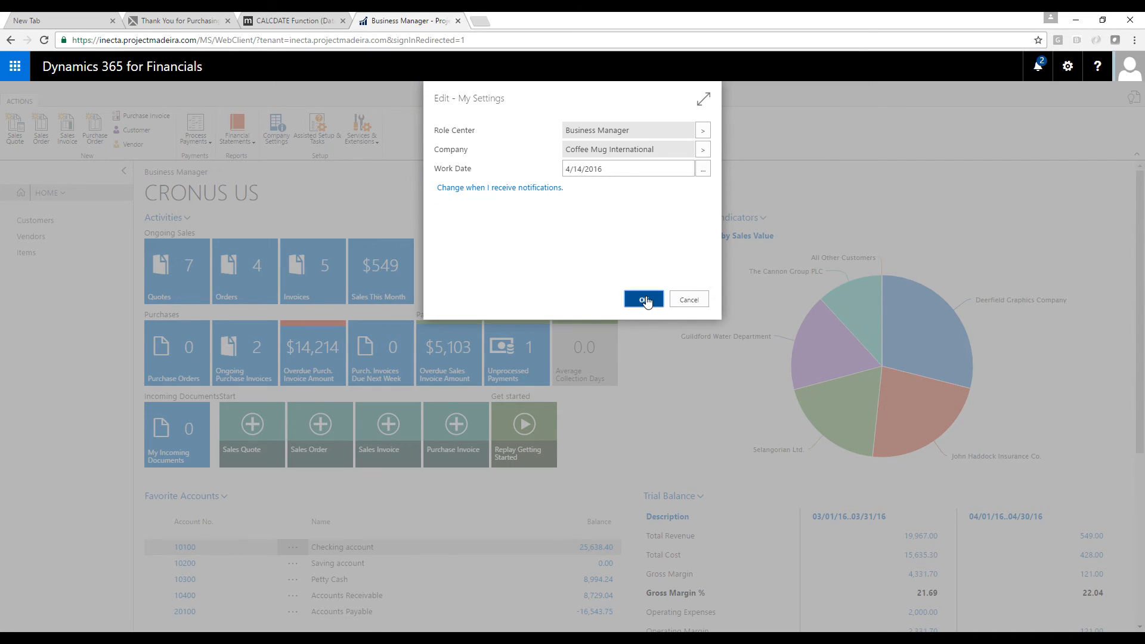
pyautogui.click(641, 298)
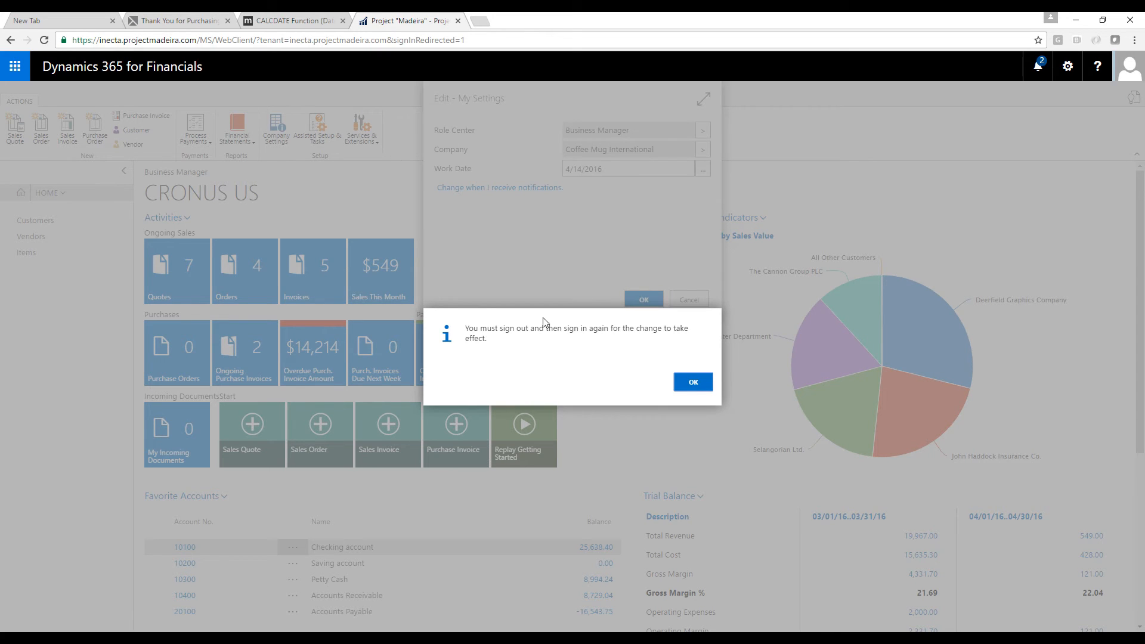
pyautogui.click(692, 382)
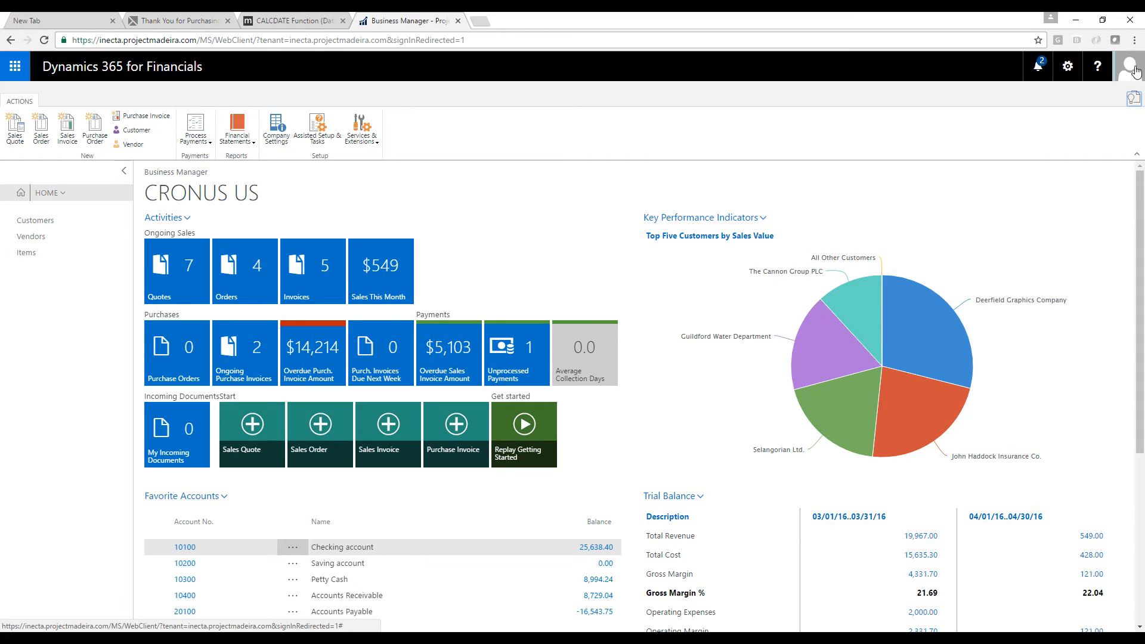
# Step: Sign out and sign back in with the work account so the company change takes effect
pyautogui.click(1127, 65)
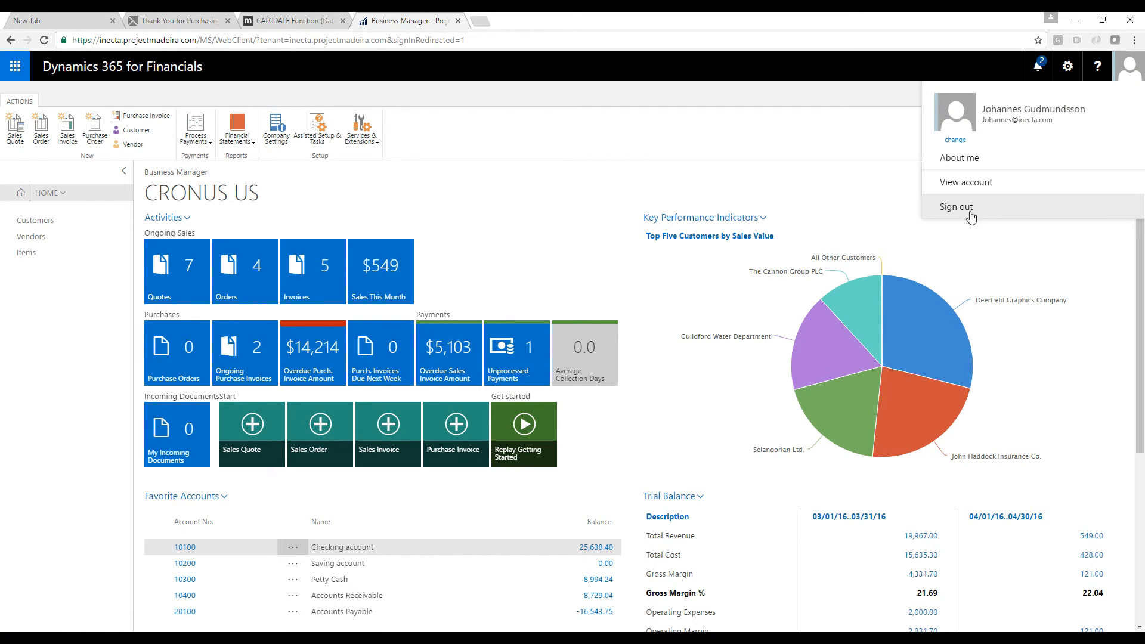
pyautogui.click(956, 206)
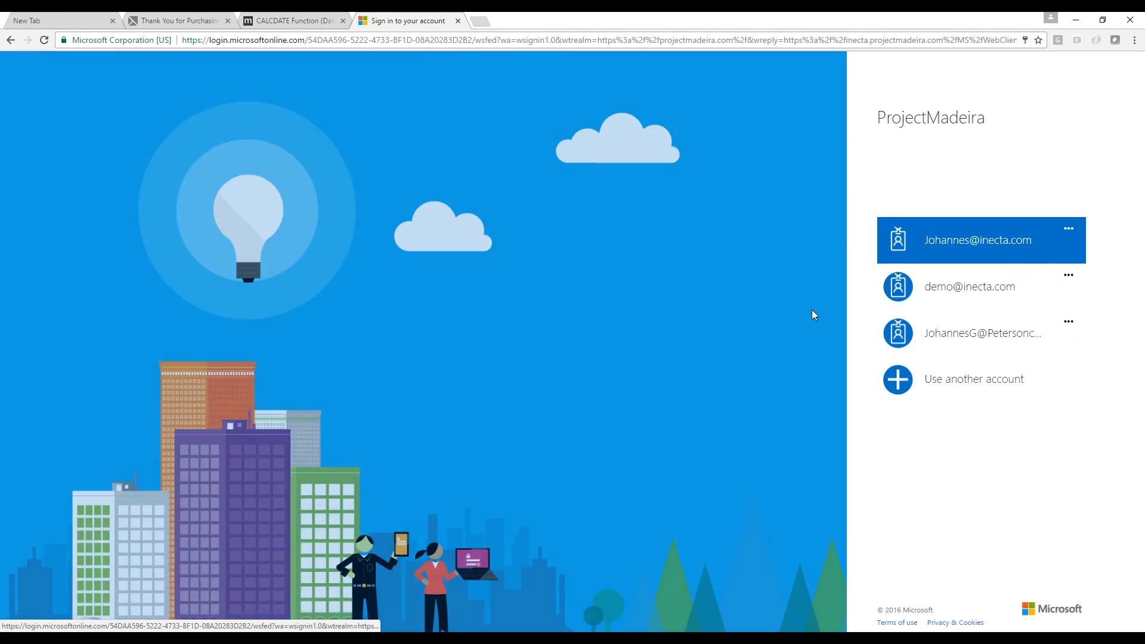
pyautogui.click(977, 240)
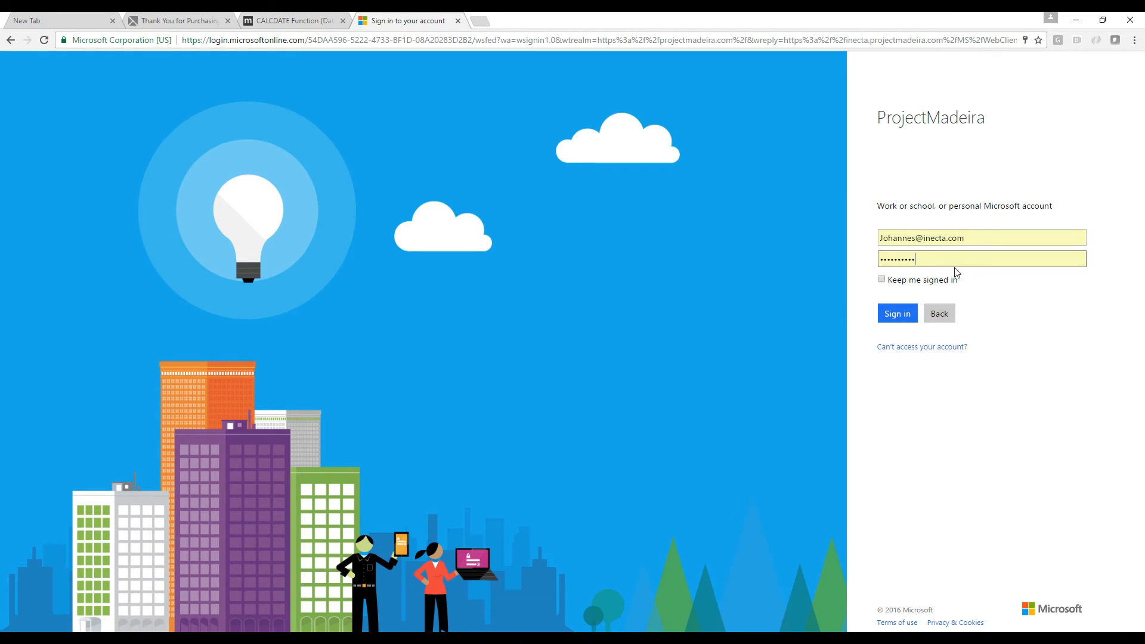
pyautogui.click(895, 314)
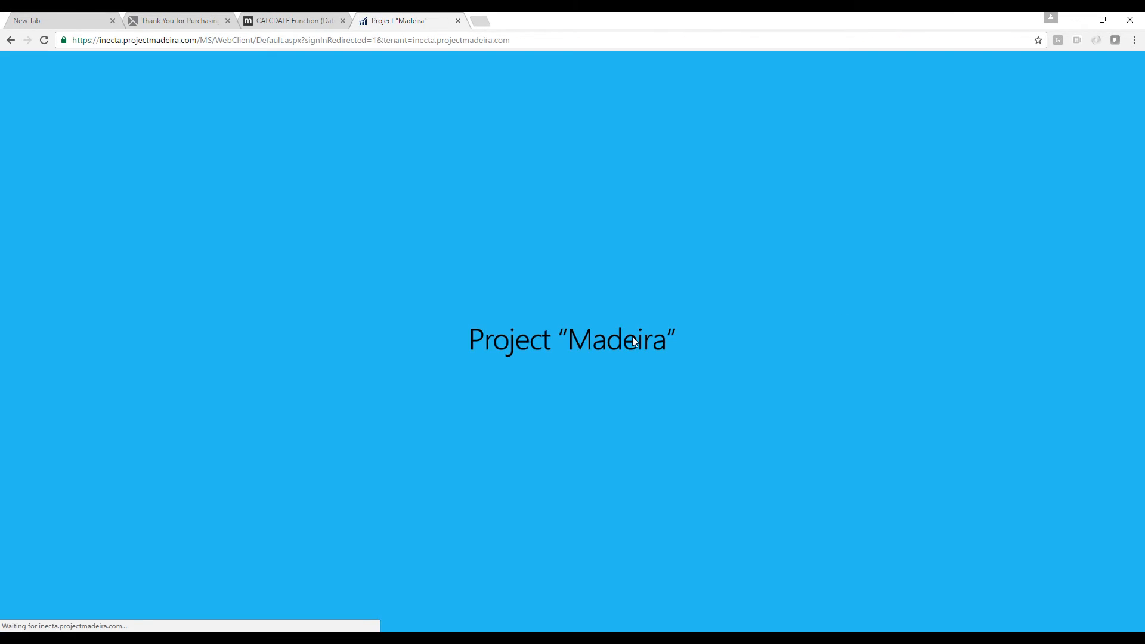
pyautogui.moveTo(536, 349)
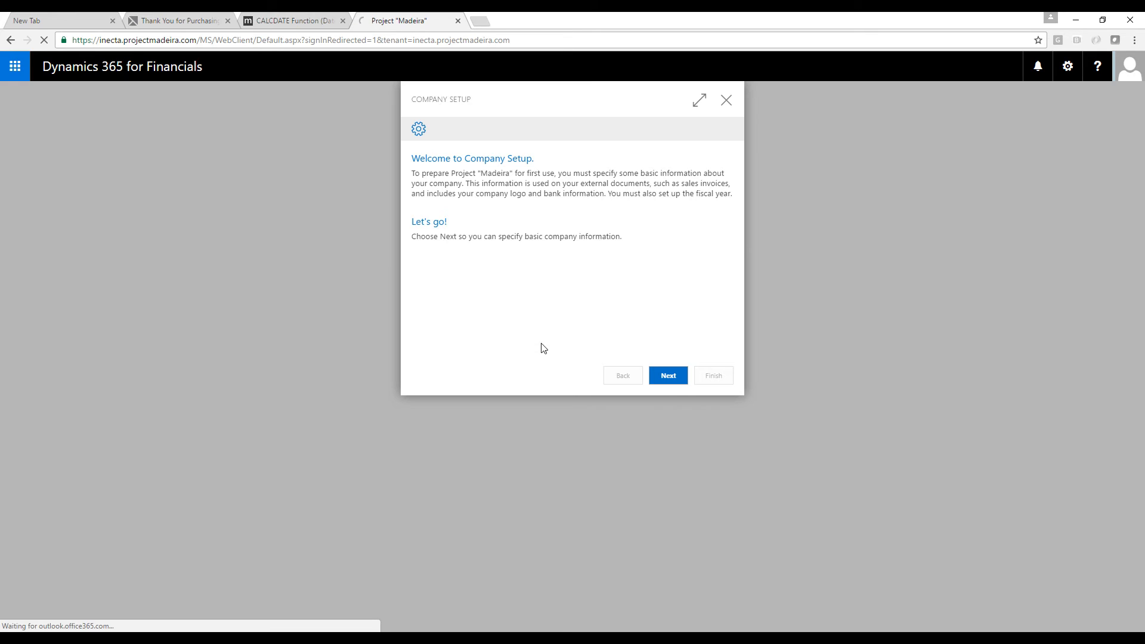
pyautogui.moveTo(642, 381)
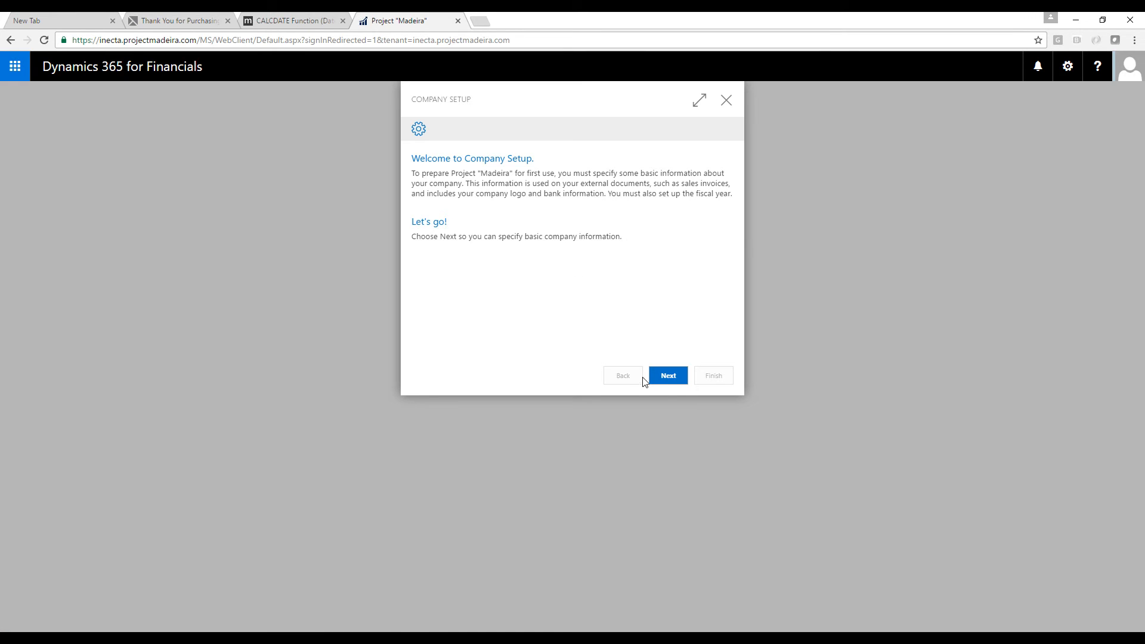
# Step: Move past the Company Setup welcome and choose Set up as Standard
pyautogui.click(666, 375)
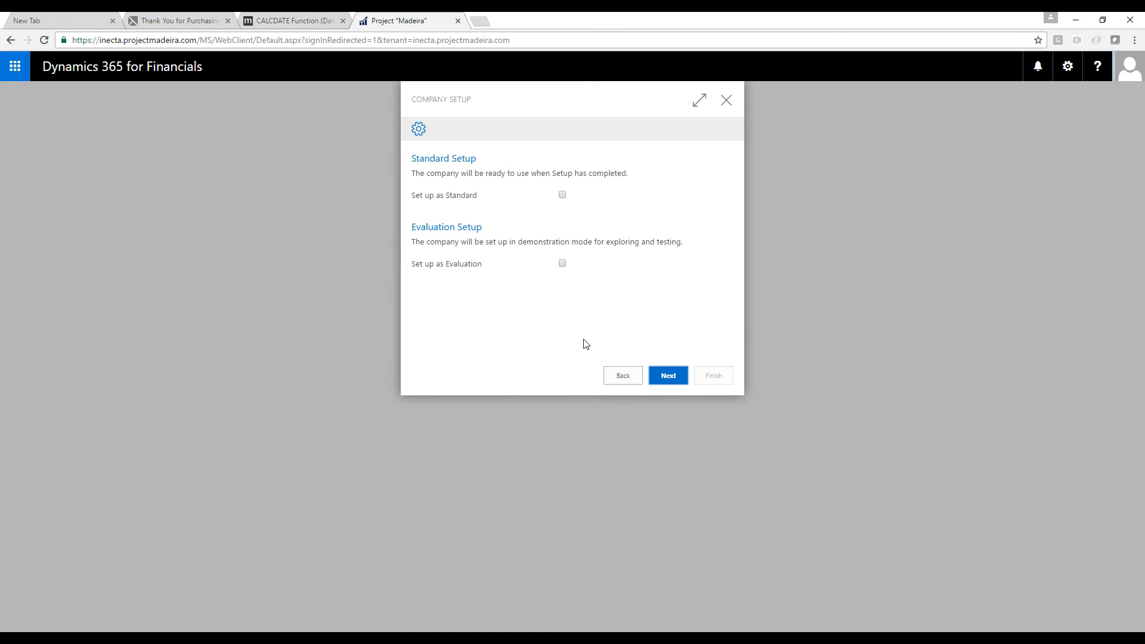
pyautogui.moveTo(475, 185)
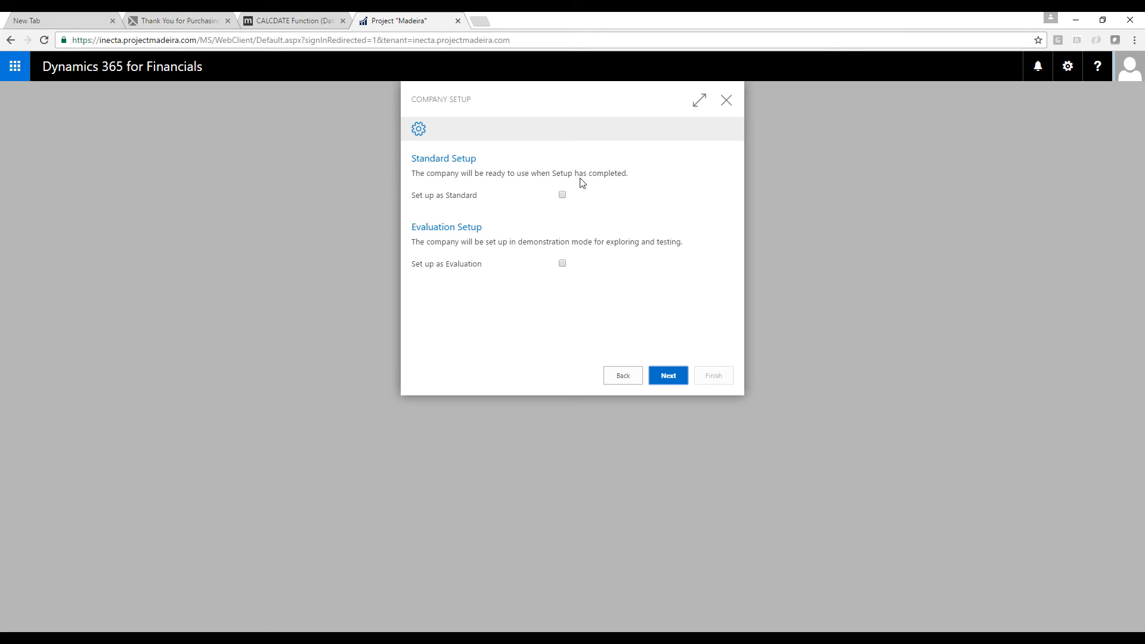
pyautogui.moveTo(568, 199)
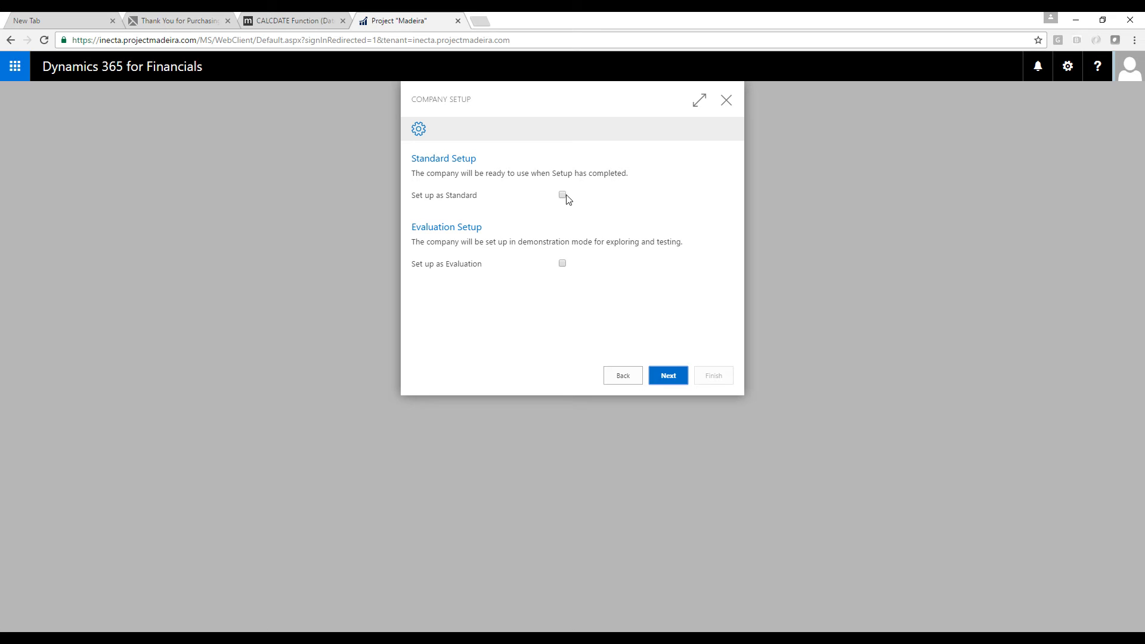
pyautogui.click(561, 195)
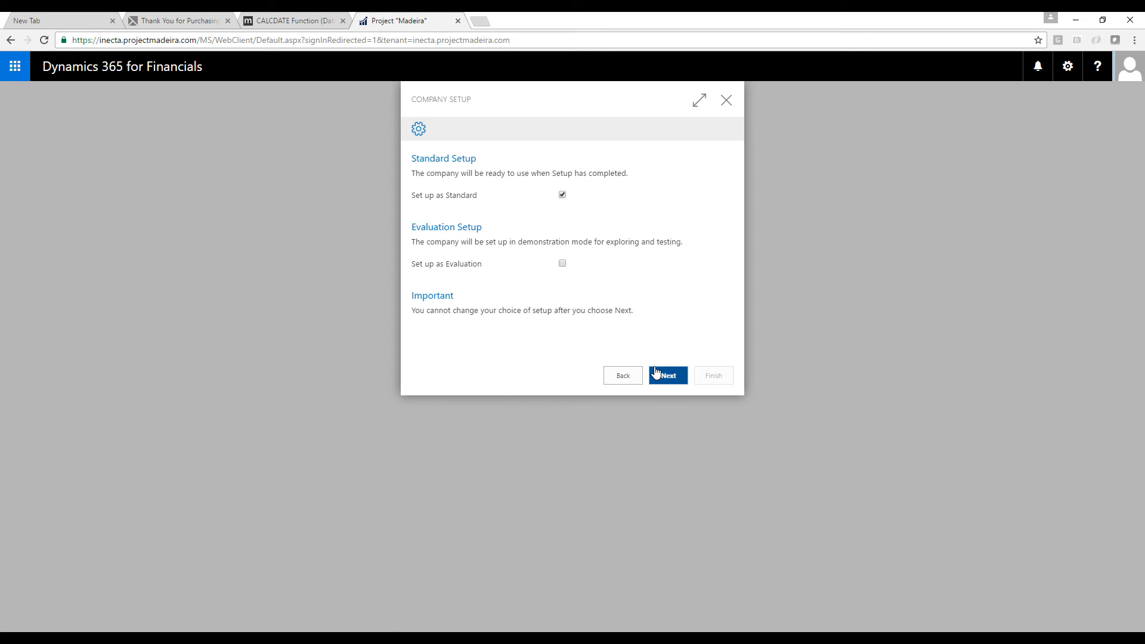
pyautogui.click(667, 375)
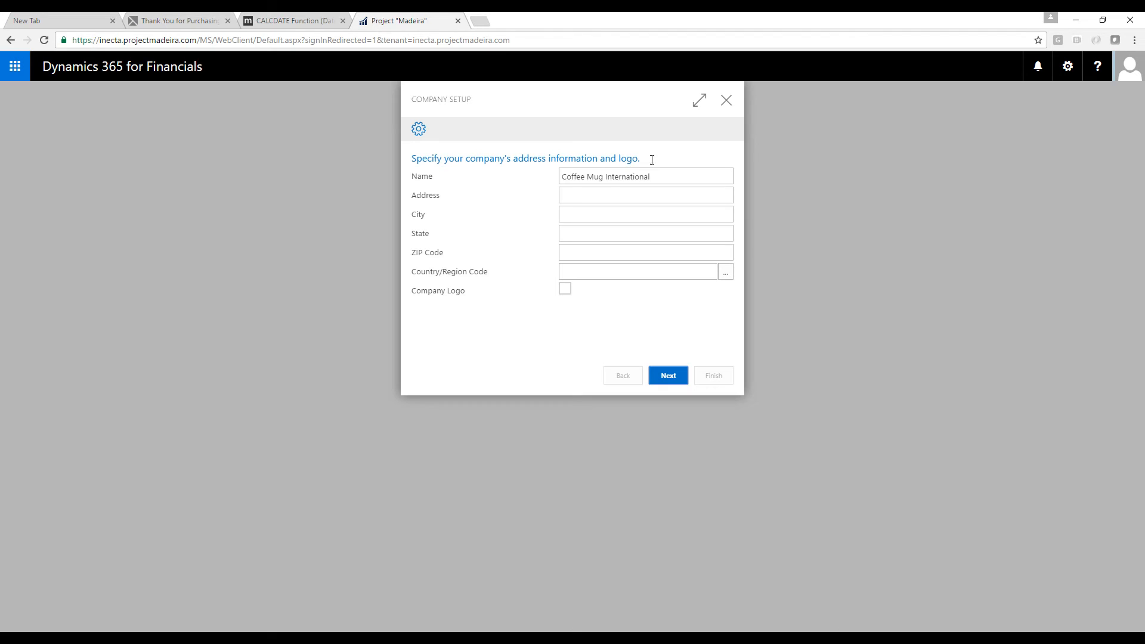
pyautogui.click(645, 194)
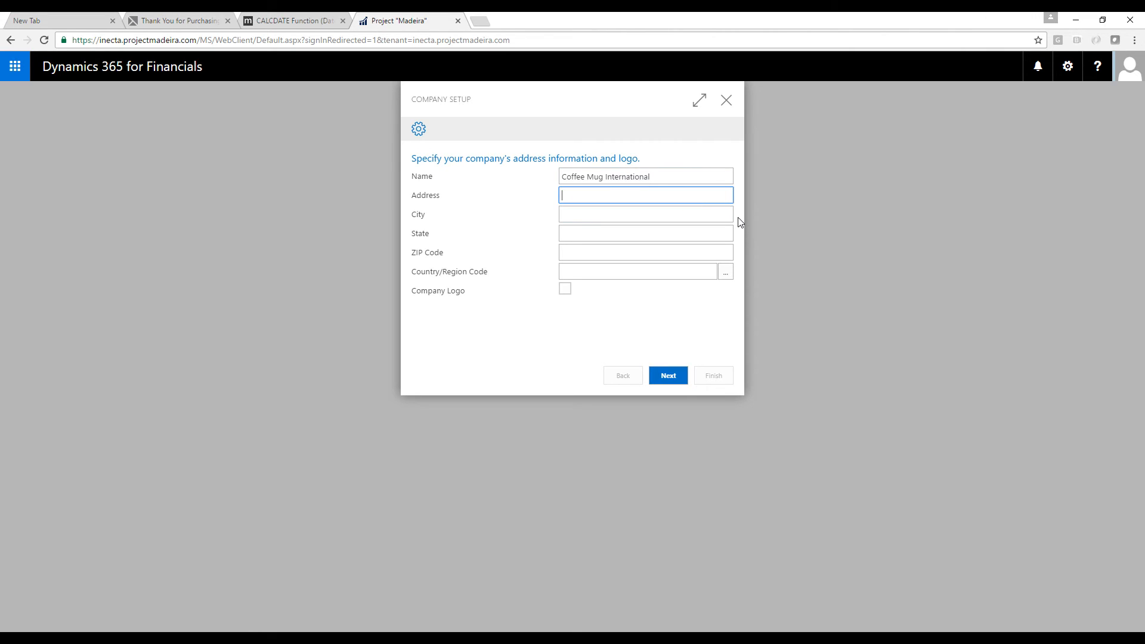
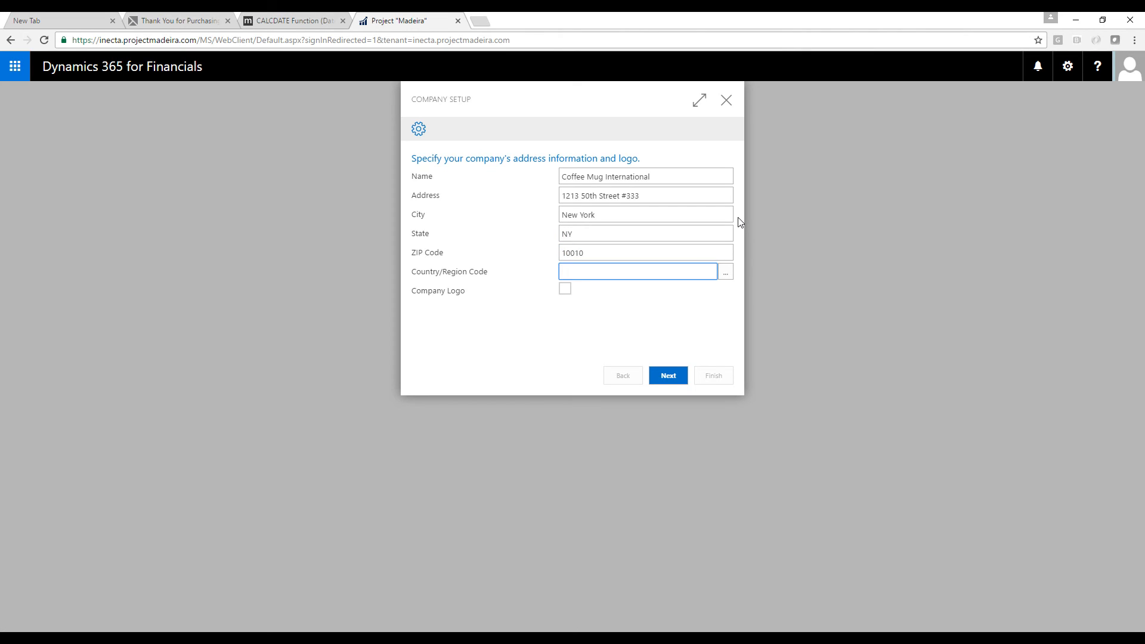
# Step: Start a Country/Region Code of United States / US, finding no matching lookup entry
pyautogui.write('Uni')
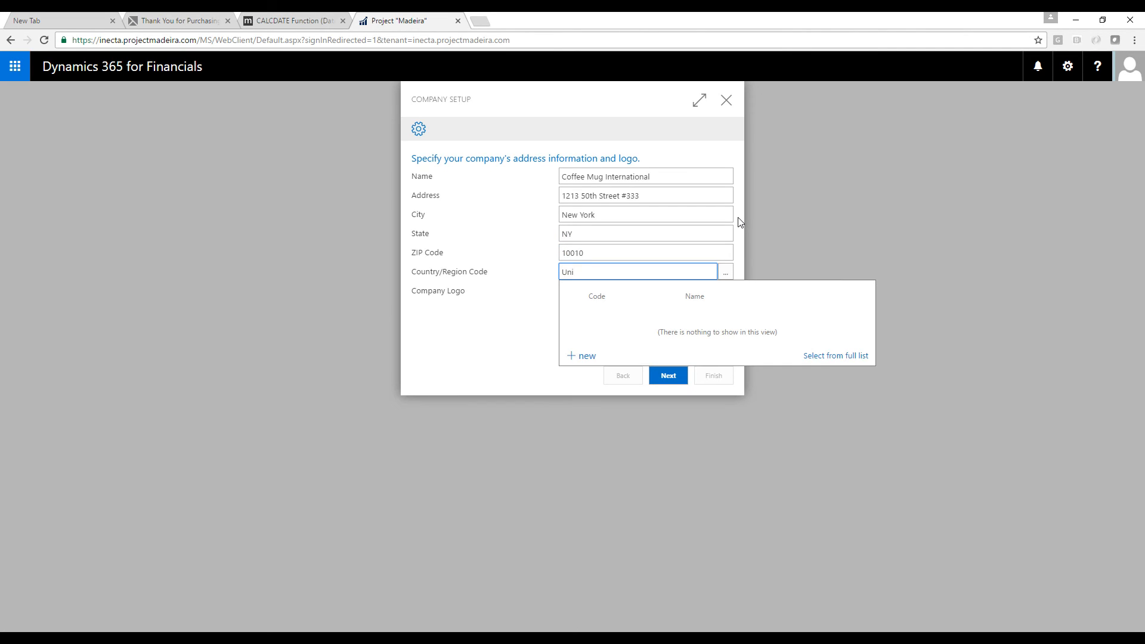
pyautogui.write('Us')
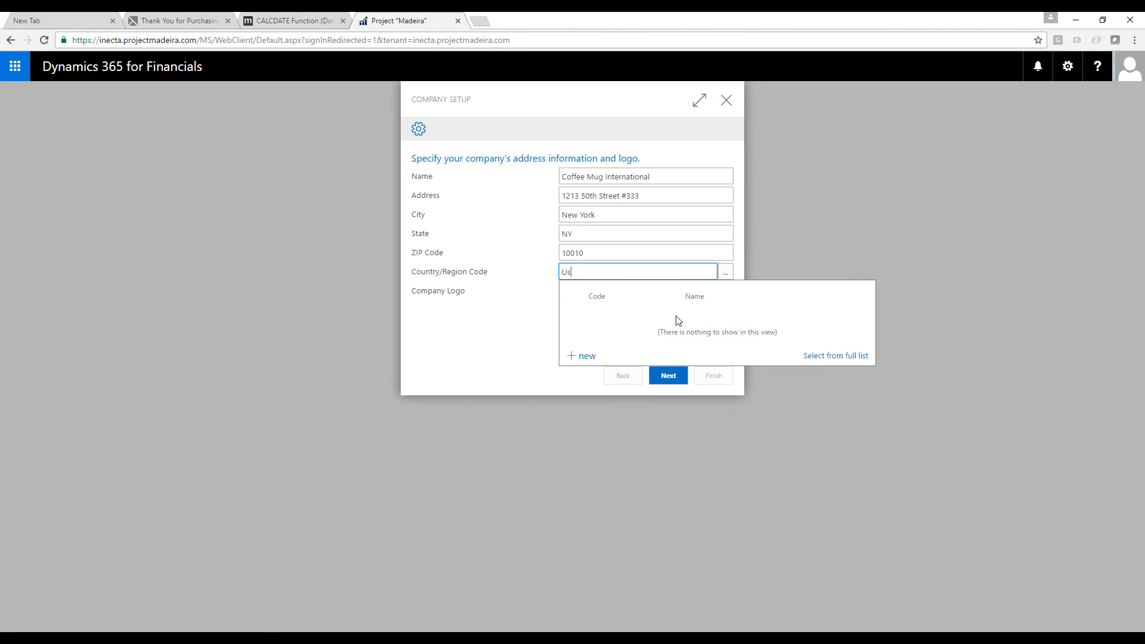
pyautogui.moveTo(577, 360)
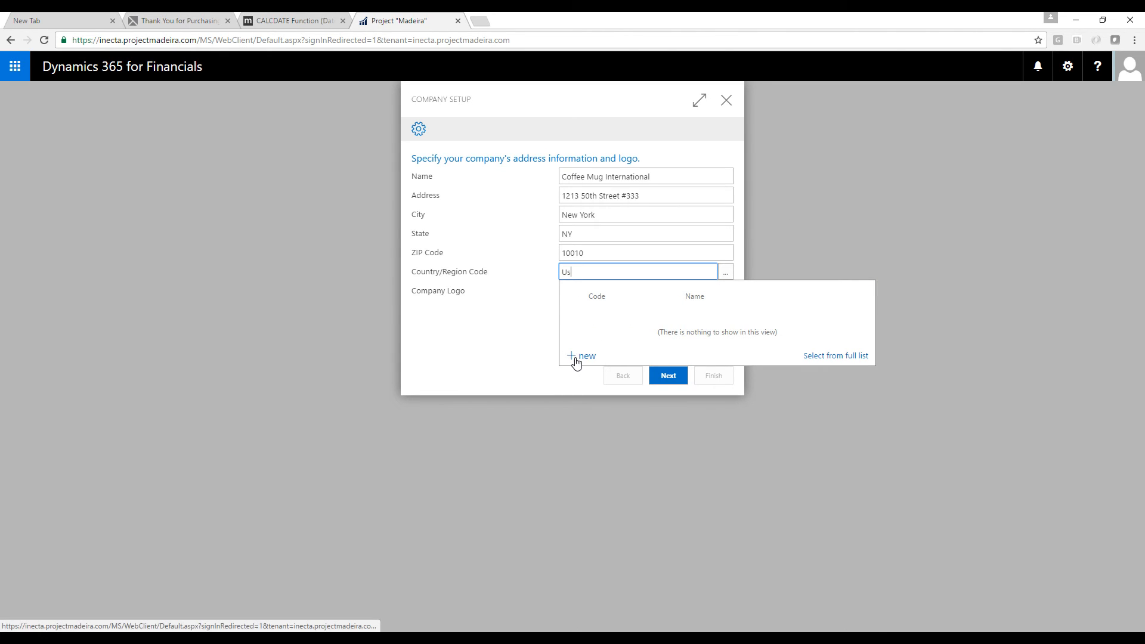
# Step: Create country code US 'United States', apply it to the address and continue to contact details
pyautogui.click(577, 358)
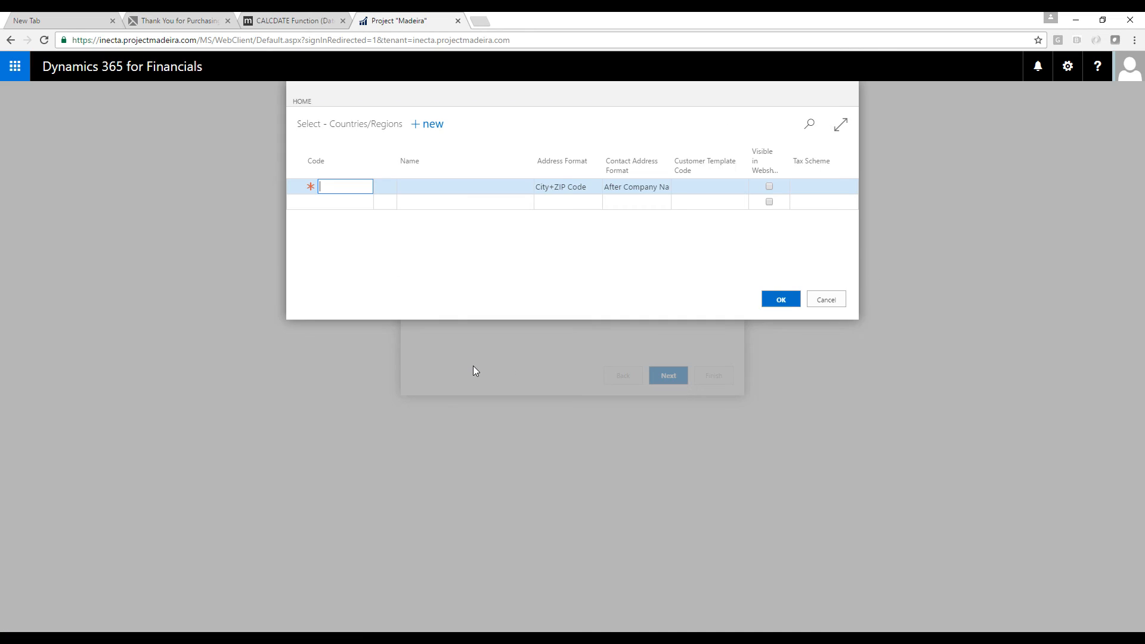
pyautogui.write('US')
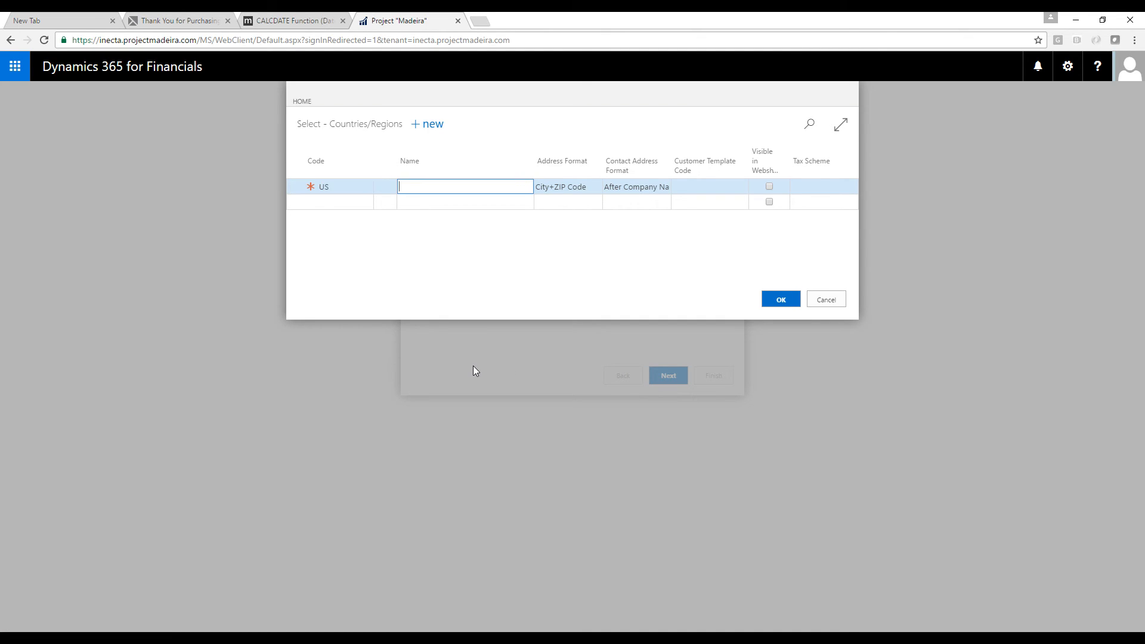
pyautogui.write('United States')
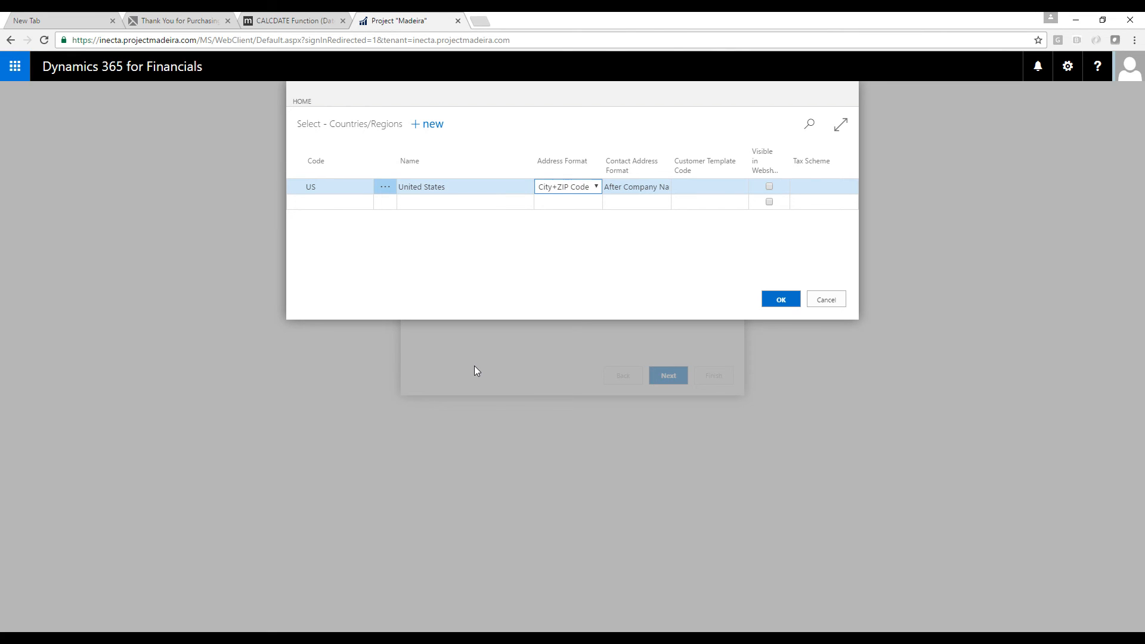
pyautogui.click(780, 299)
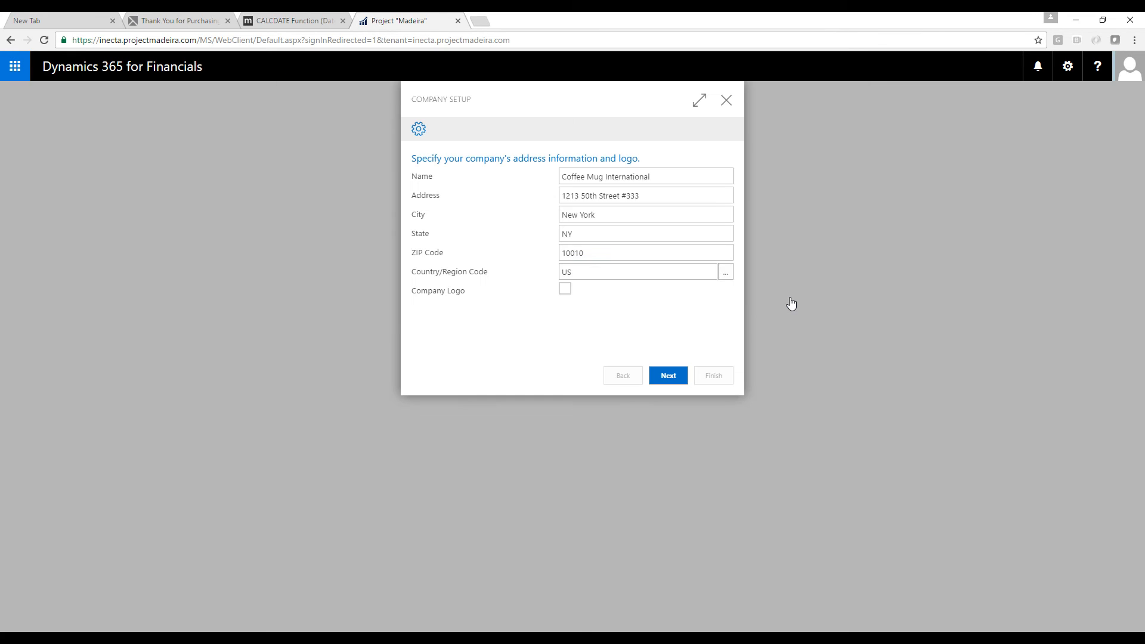
pyautogui.click(637, 271)
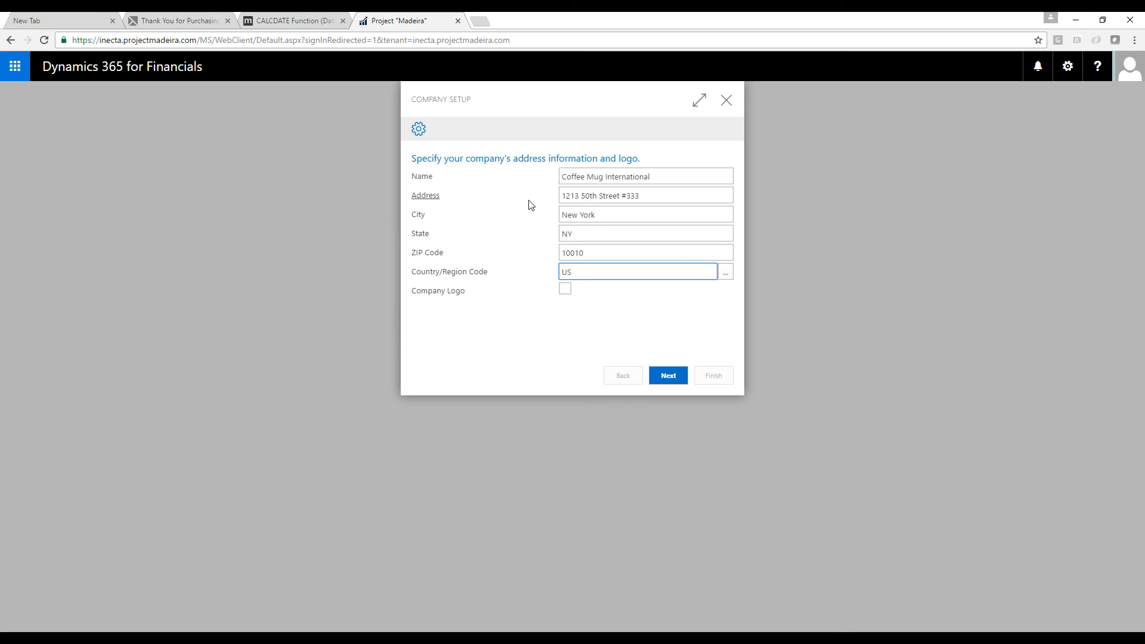
pyautogui.click(666, 376)
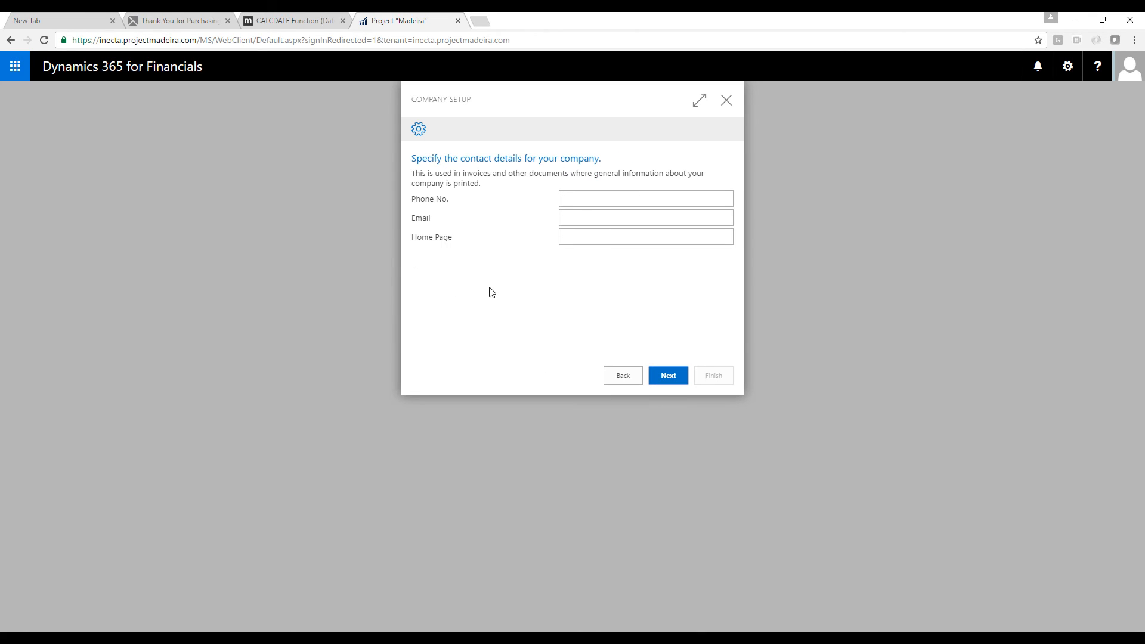
pyautogui.click(645, 198)
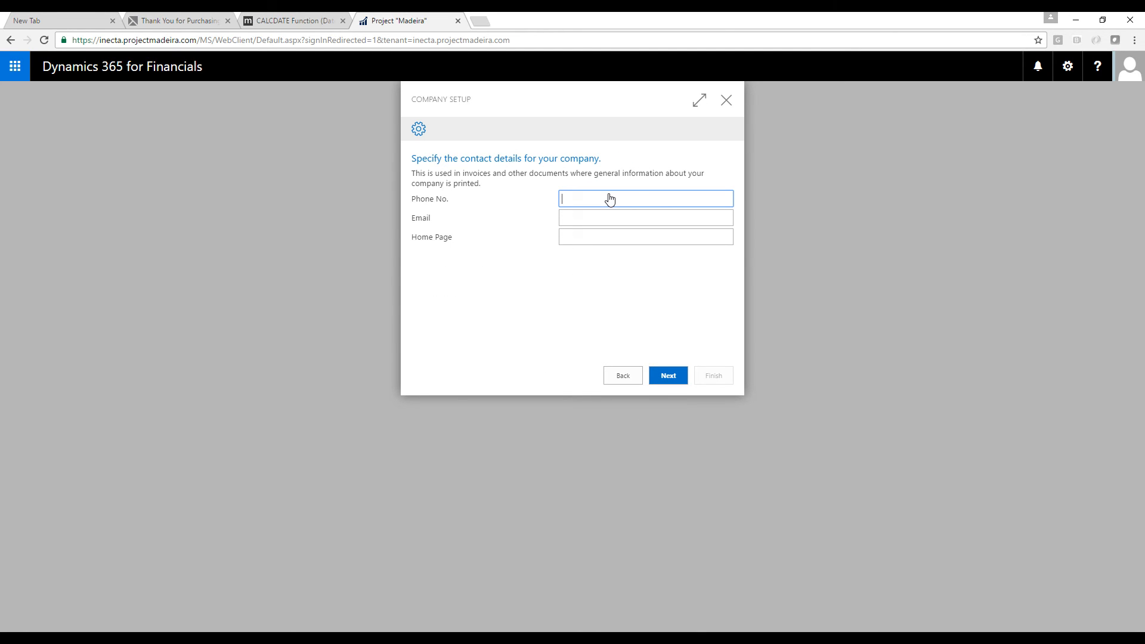
pyautogui.write('212-345-908')
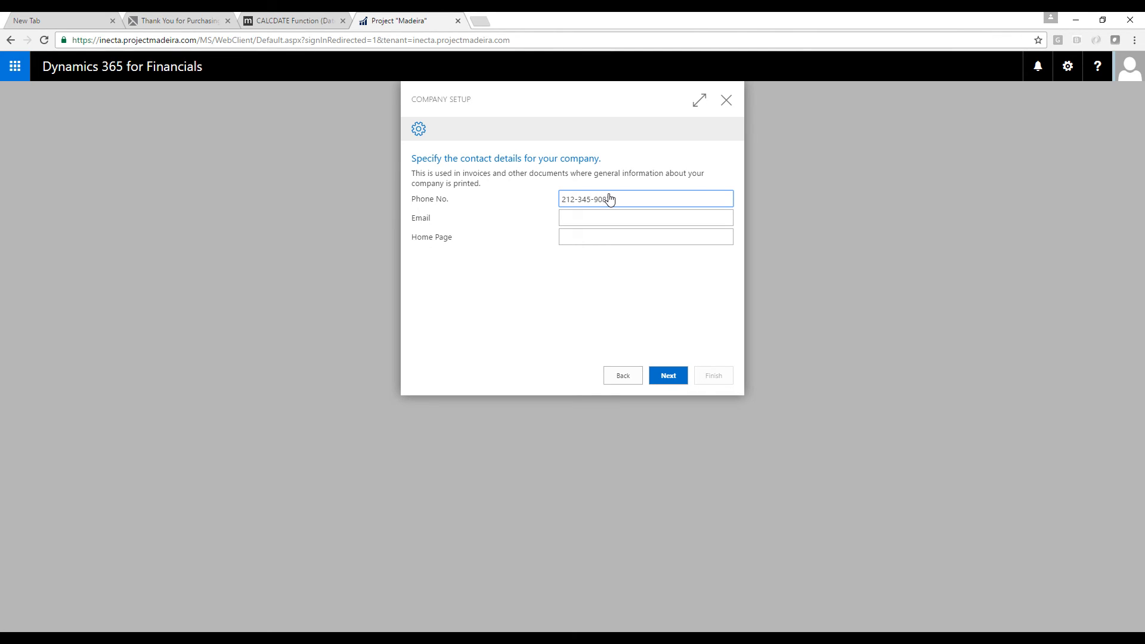
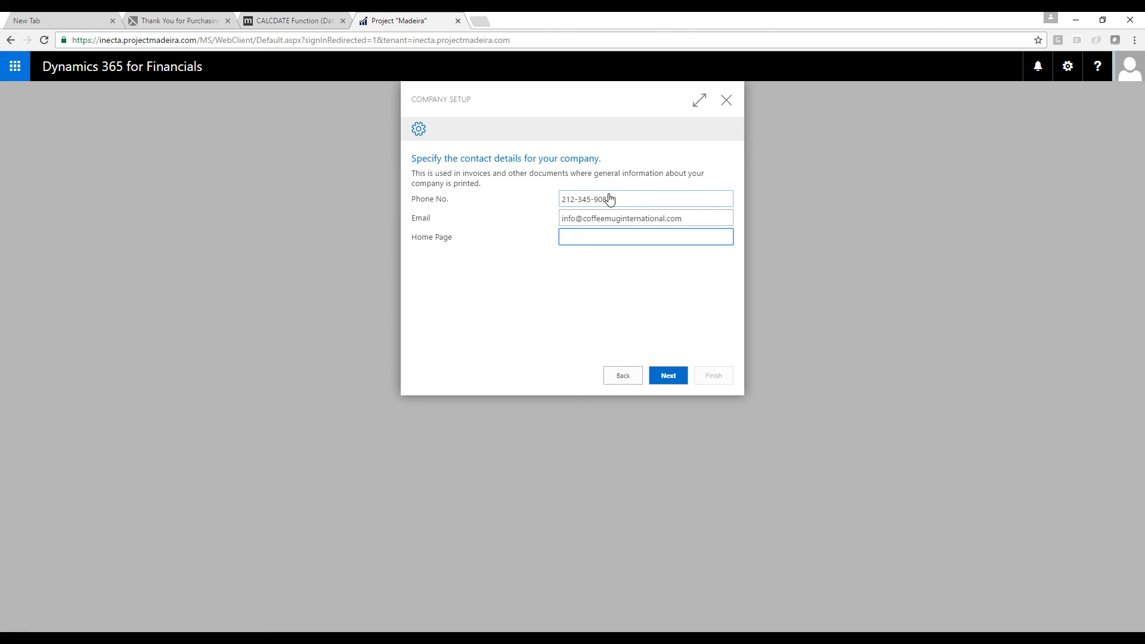
pyautogui.write('www.coffeemuginternational.com')
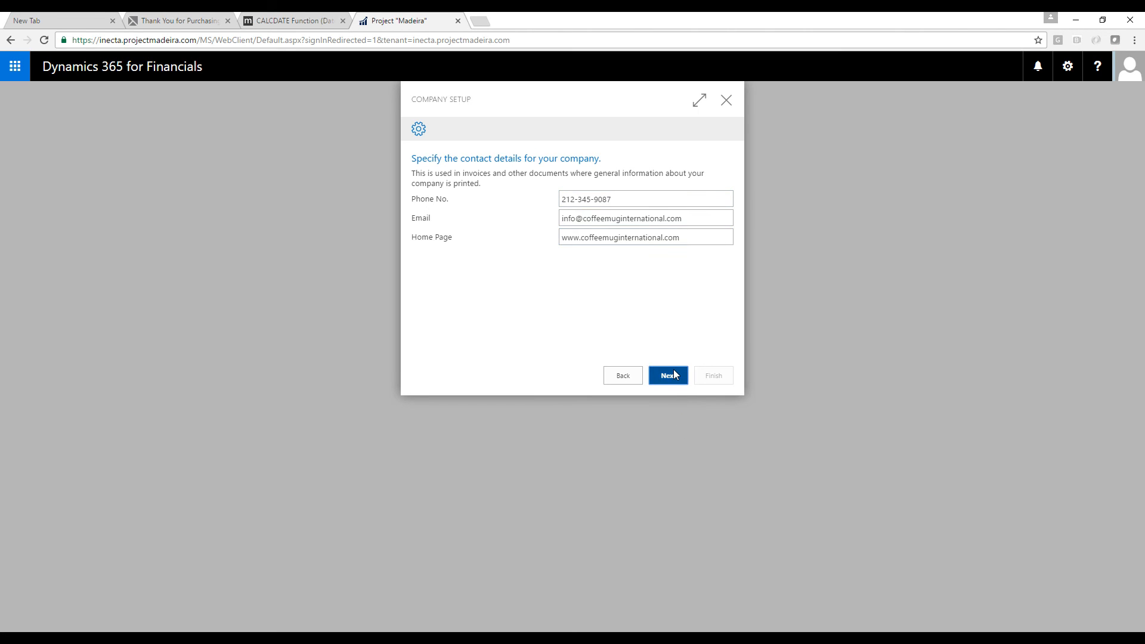
pyautogui.click(667, 374)
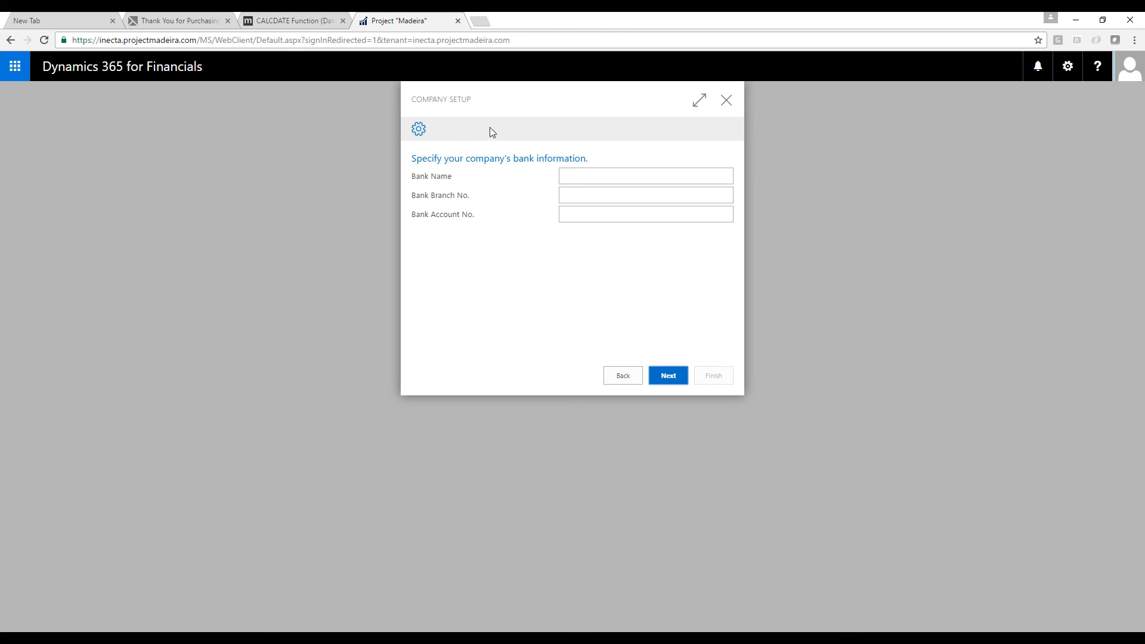
# Step: Skip bank info, keep fiscal year start 1/1/2016 and finish setup to reach the Business Manager home page
pyautogui.click(666, 374)
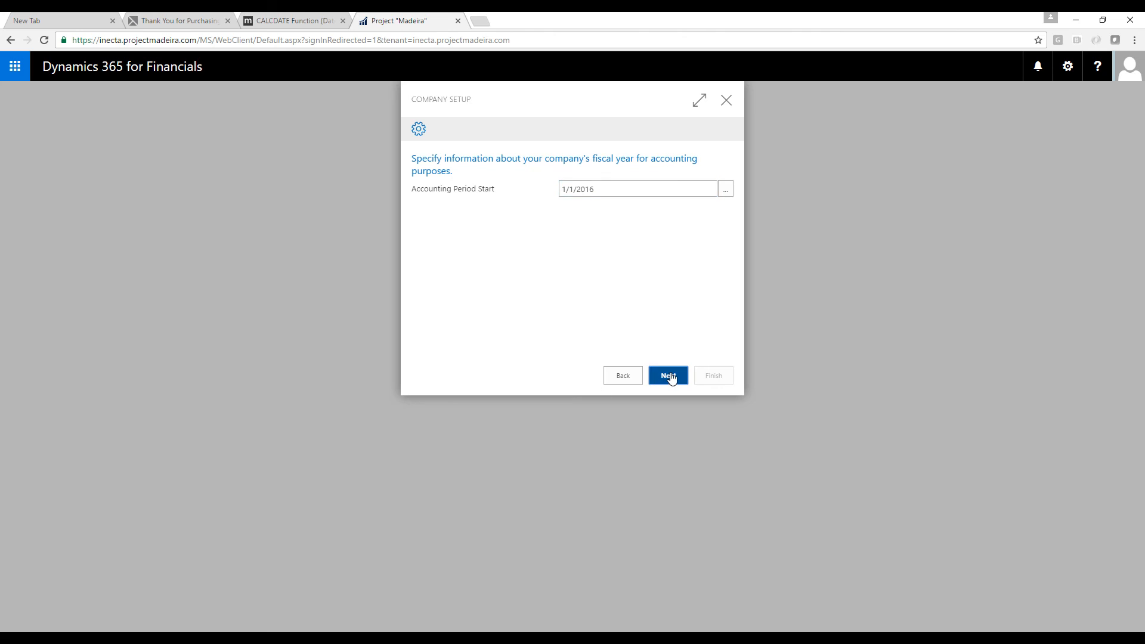
pyautogui.click(666, 374)
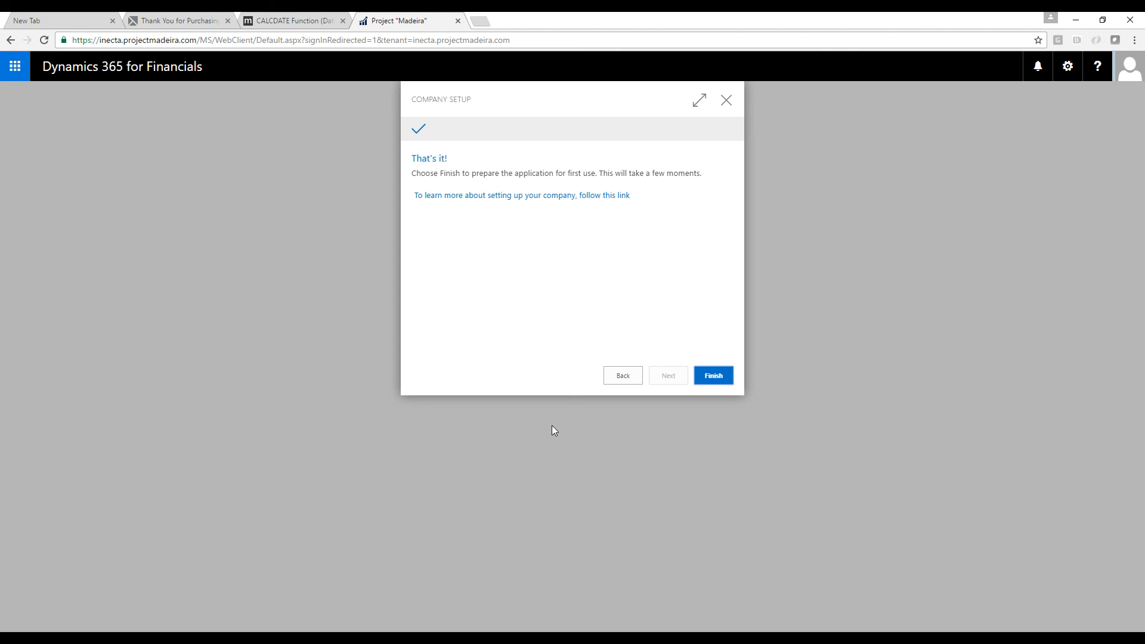
pyautogui.click(713, 375)
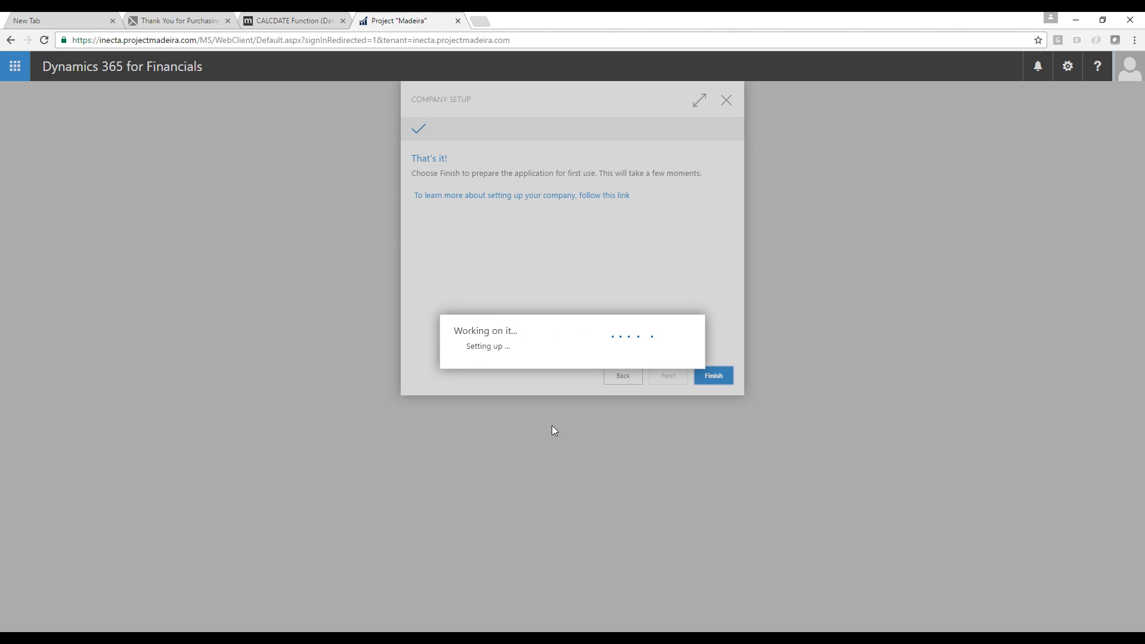
pyautogui.click(712, 375)
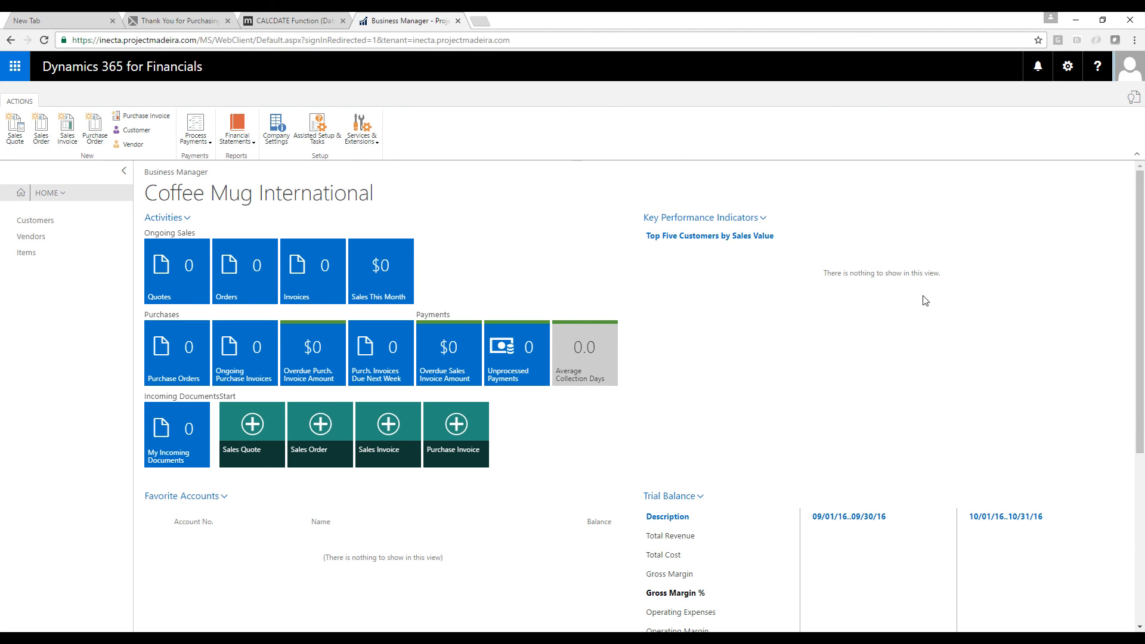